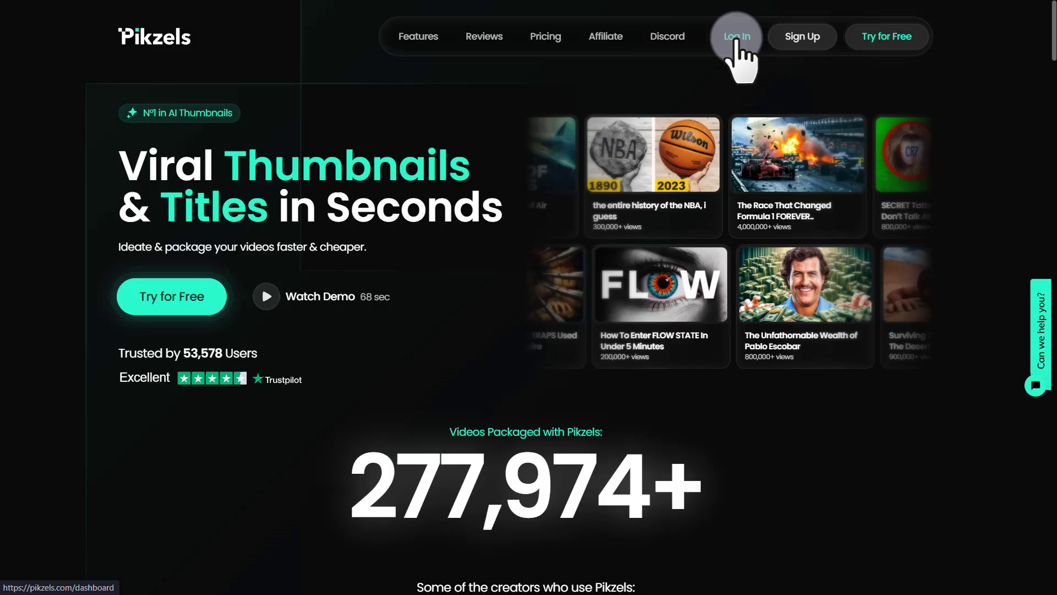
# - Log in to the Pikzels dashboard and check the Add Credits options on the free account
pyautogui.click(737, 35)
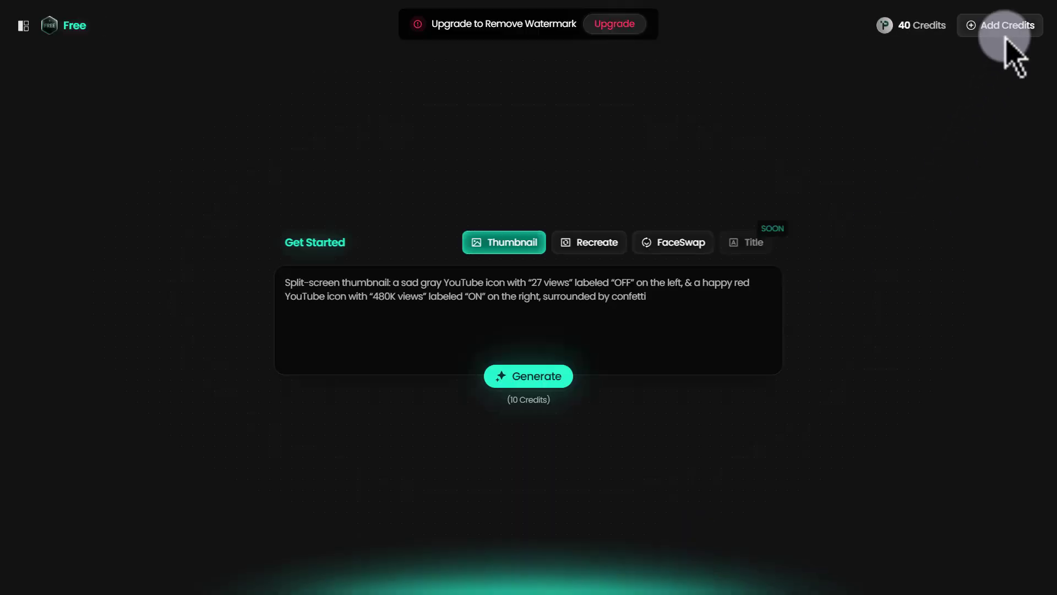
pyautogui.moveTo(923, 25)
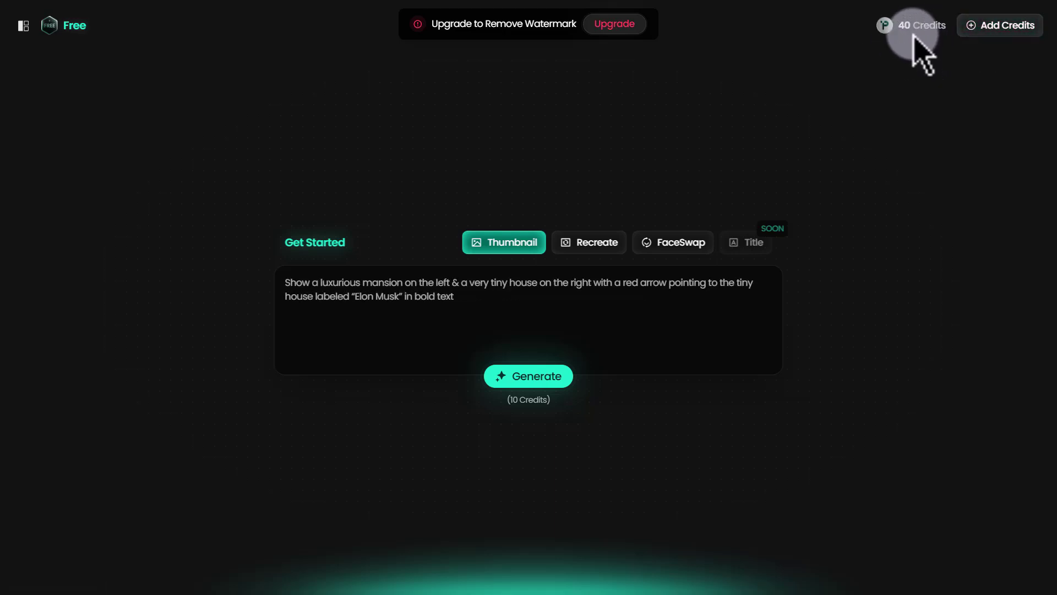
pyautogui.moveTo(1005, 25)
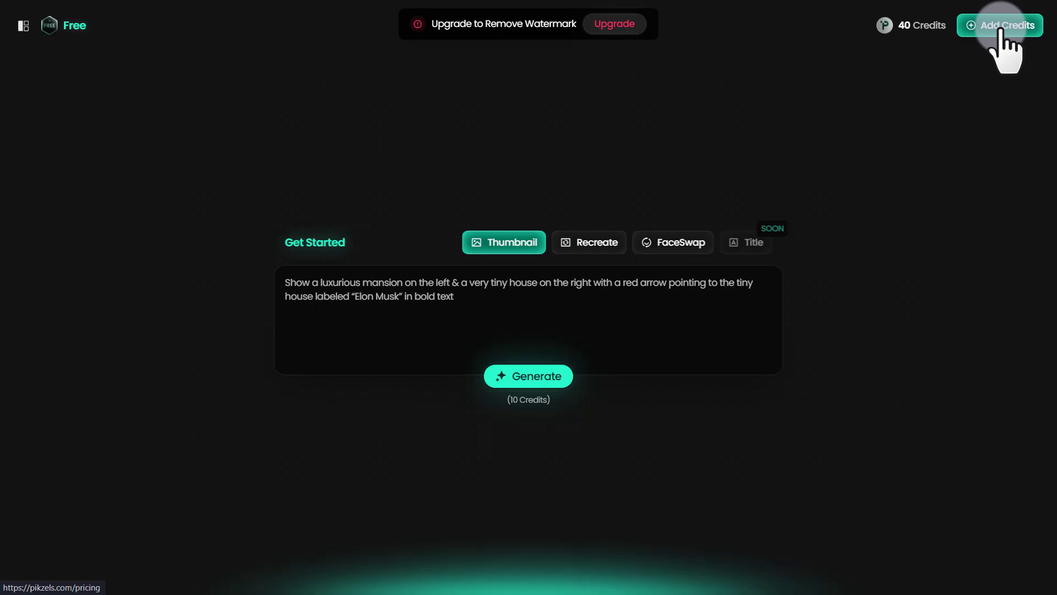
pyautogui.click(1001, 25)
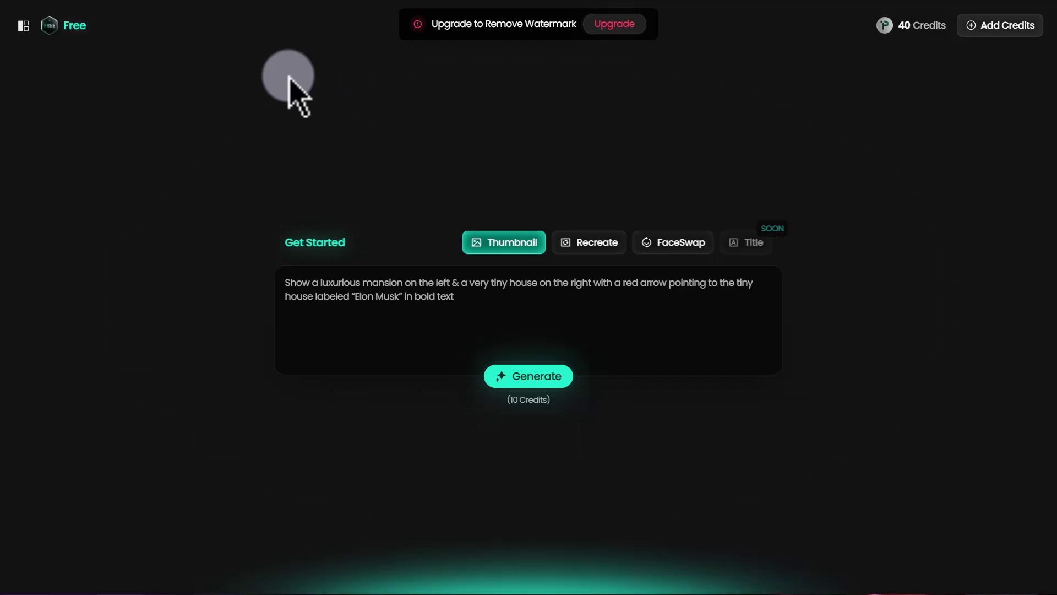
pyautogui.moveTo(24, 26)
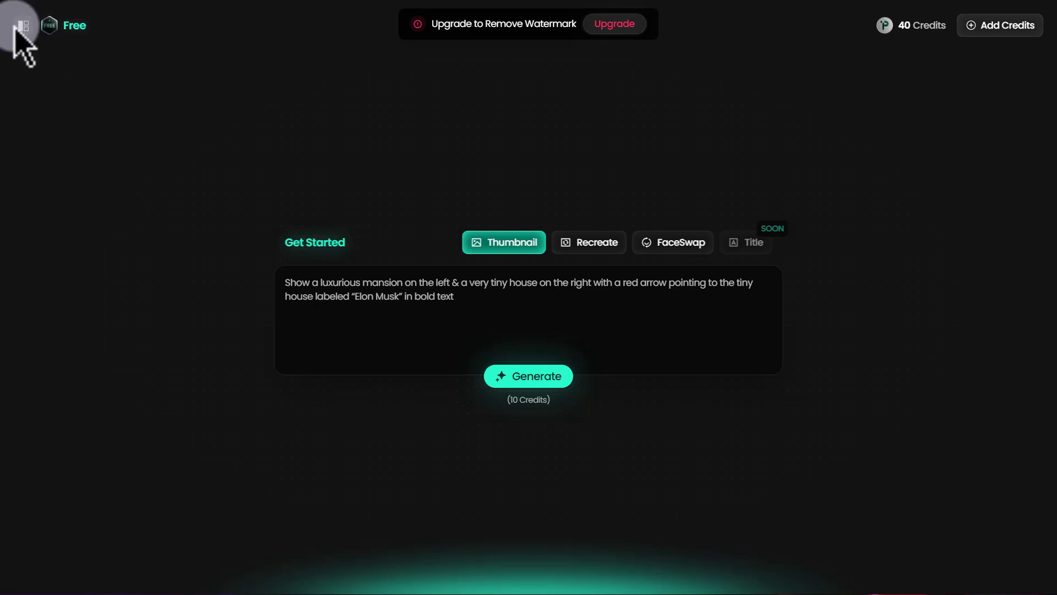
# - Start a new chat from the sidebar in Thumbnail generation mode
pyautogui.click(24, 25)
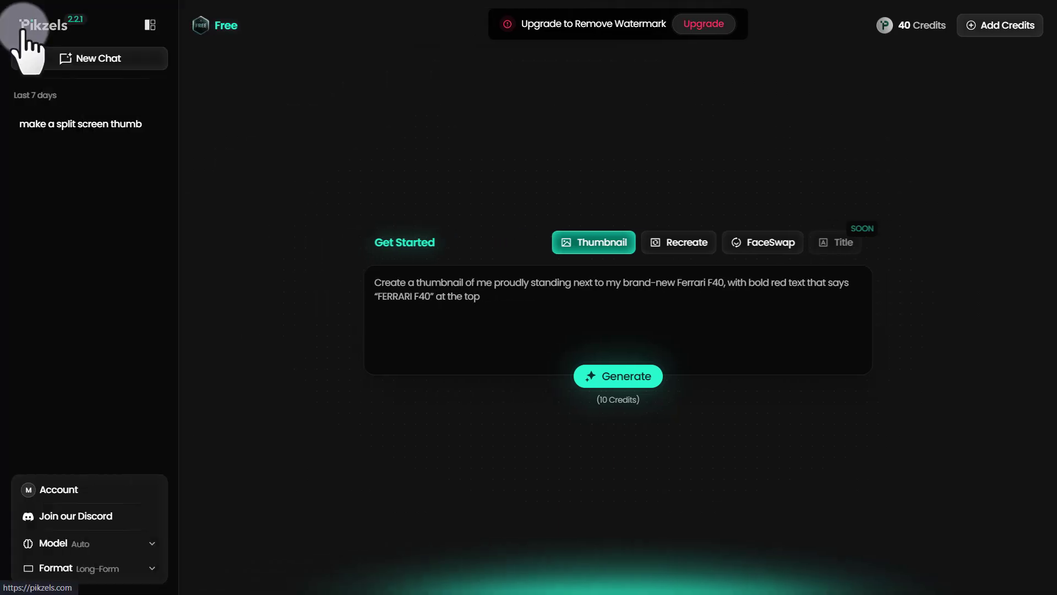
pyautogui.click(97, 59)
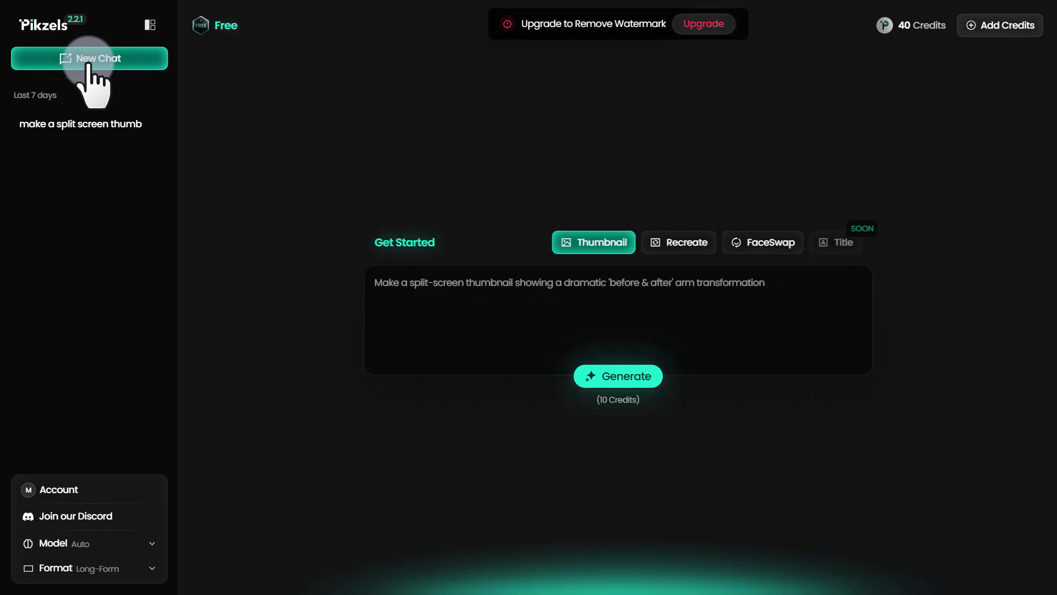
pyautogui.click(89, 58)
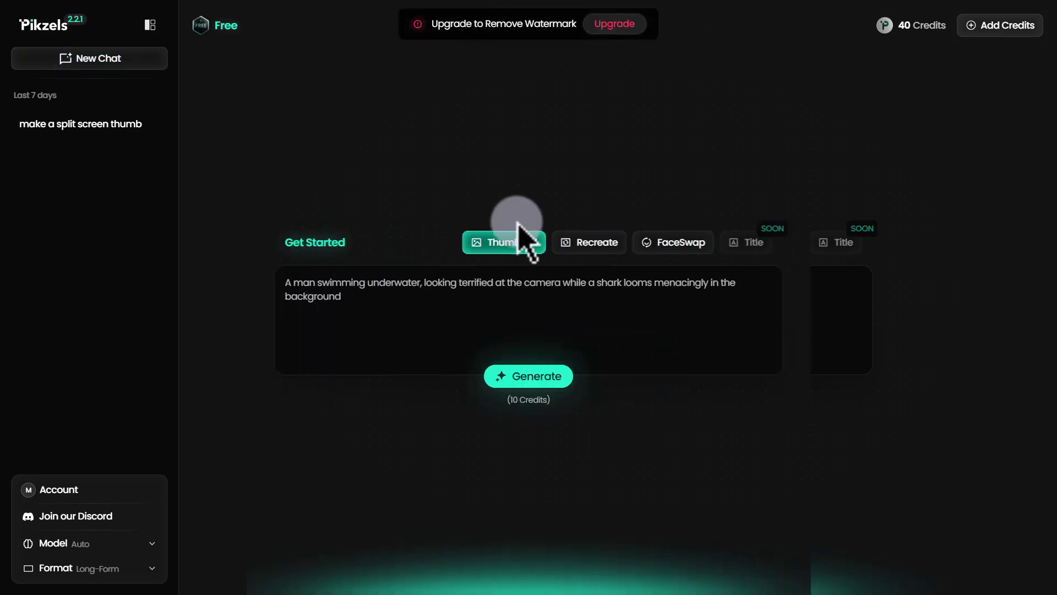
pyautogui.click(150, 26)
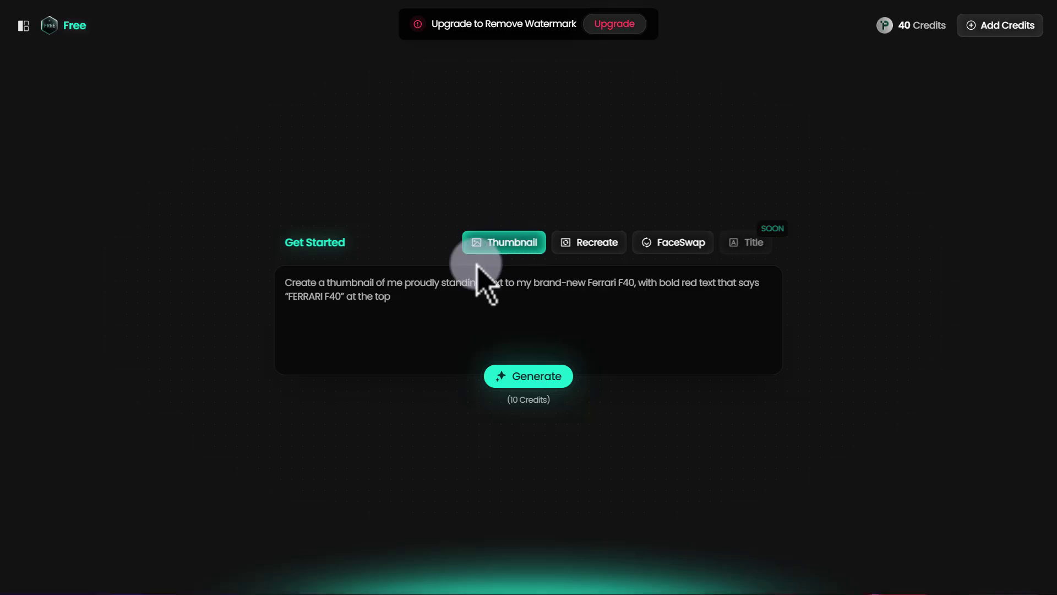
pyautogui.moveTo(423, 308)
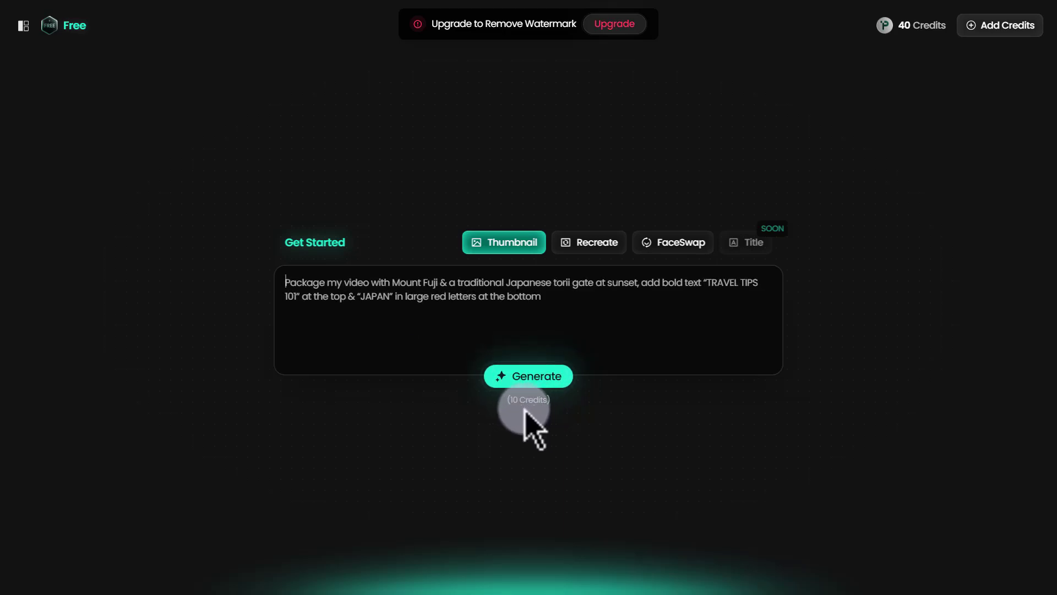
# - Enter the split-screen 'before & after' arm transformation prompt, then a skeleton with melting brain prompt
pyautogui.write("Make a split-screen thumbnail showing a dramatic 'before & after' arm transformation")
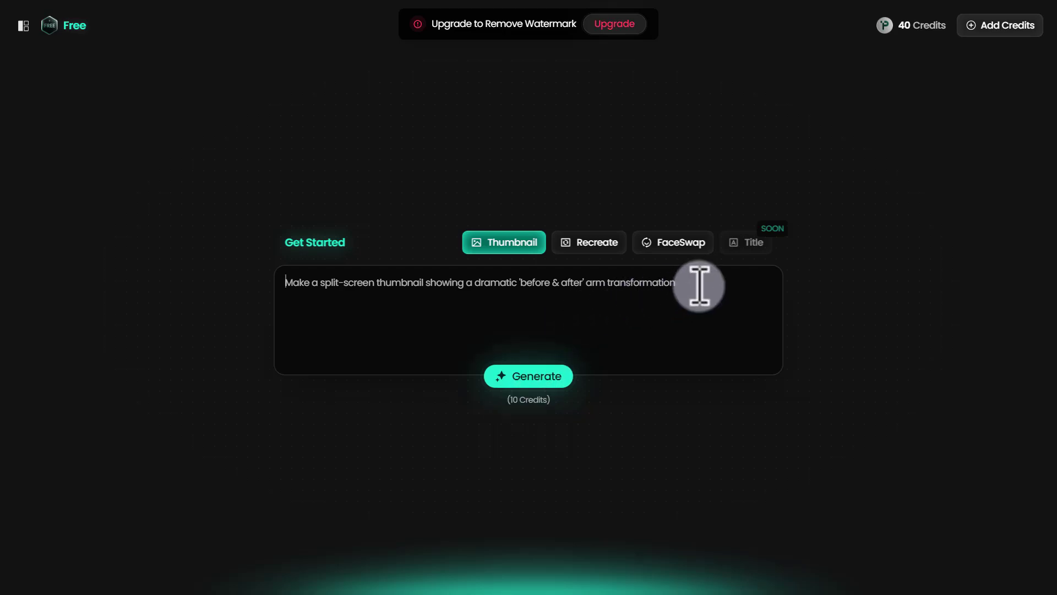
pyautogui.moveTo(362, 282)
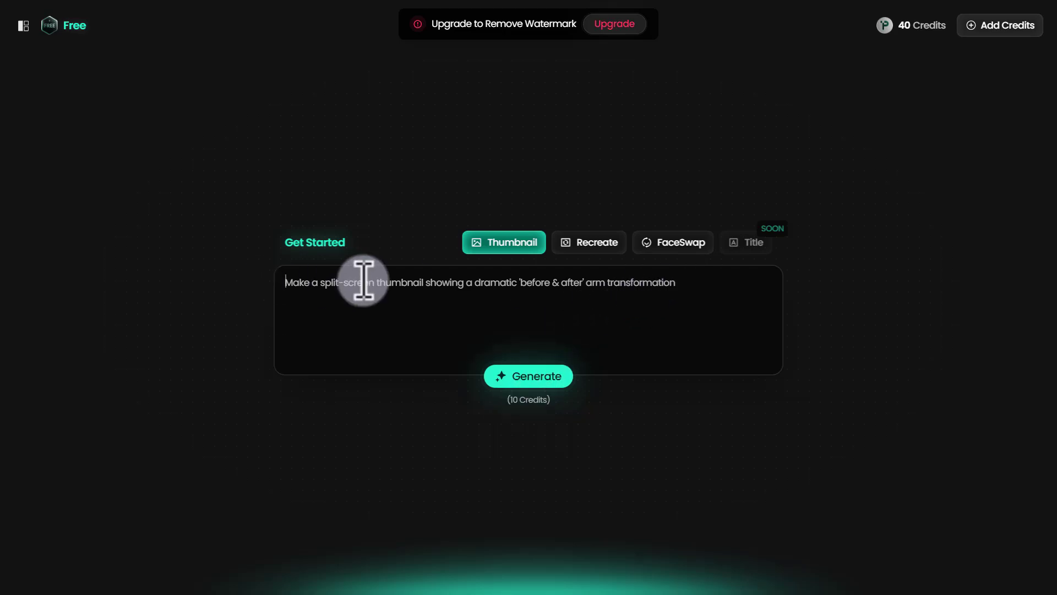
pyautogui.write('A skeleton holding a smartphone, a melting brain dripping green slime, & the bold text "BRAIN ROT." in a neon, glitchy style')
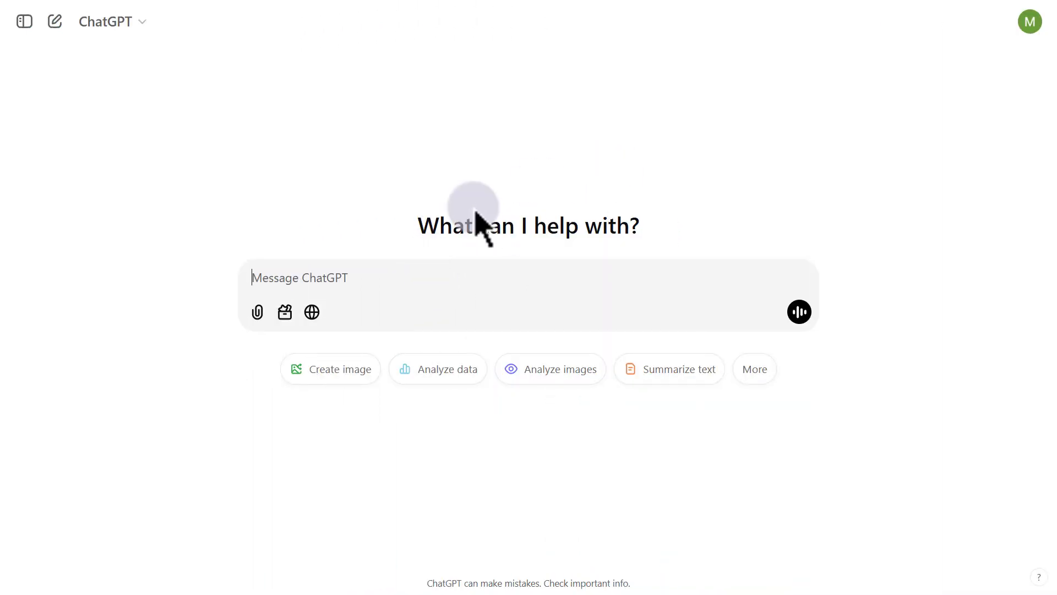
pyautogui.moveTo(427, 279)
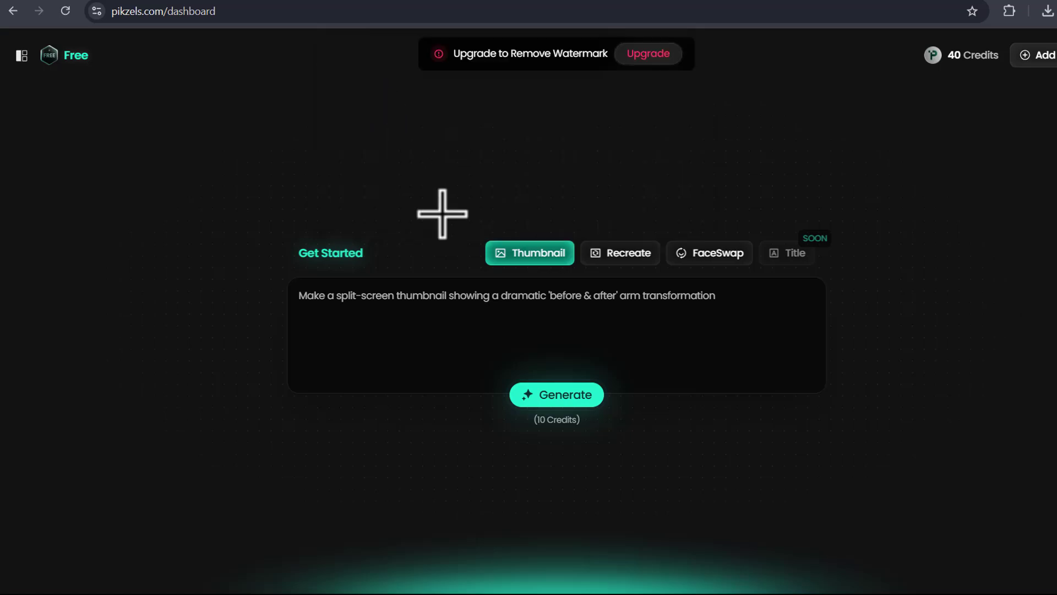
# - Capture a screenshot of the arm transformation prompt box on the Pikzels dashboard
pyautogui.click(496, 296)
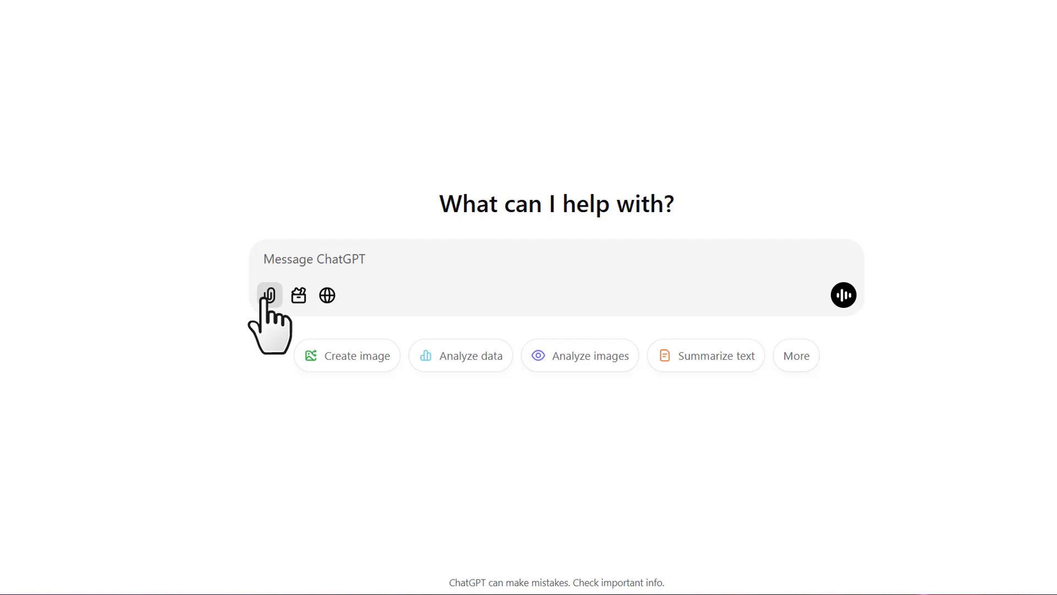
# - Send ChatGPT the screenshot with 'Make similar prompts like this picture'
pyautogui.click(269, 295)
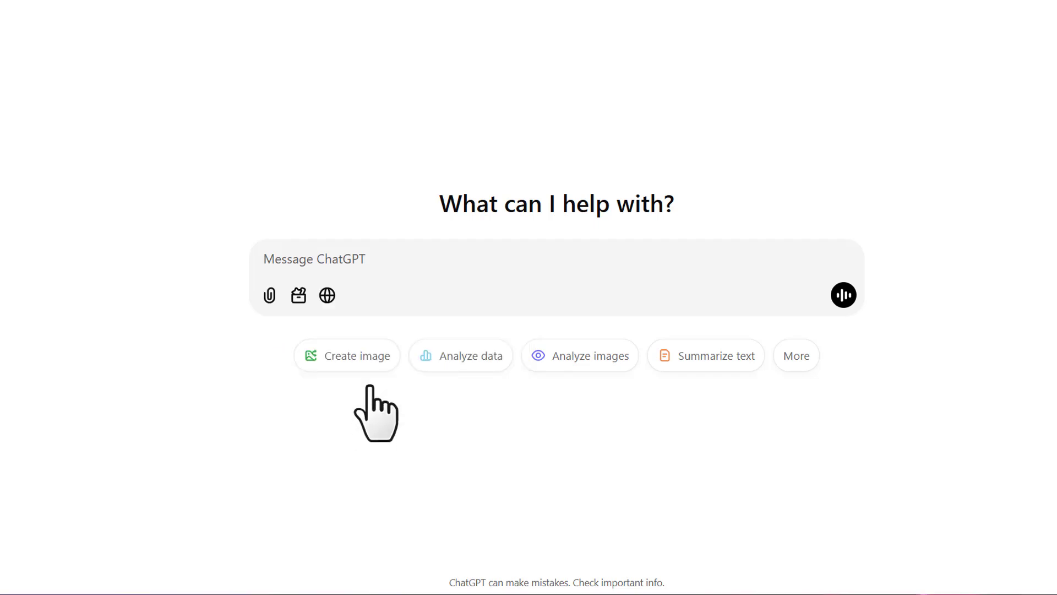
pyautogui.click(269, 295)
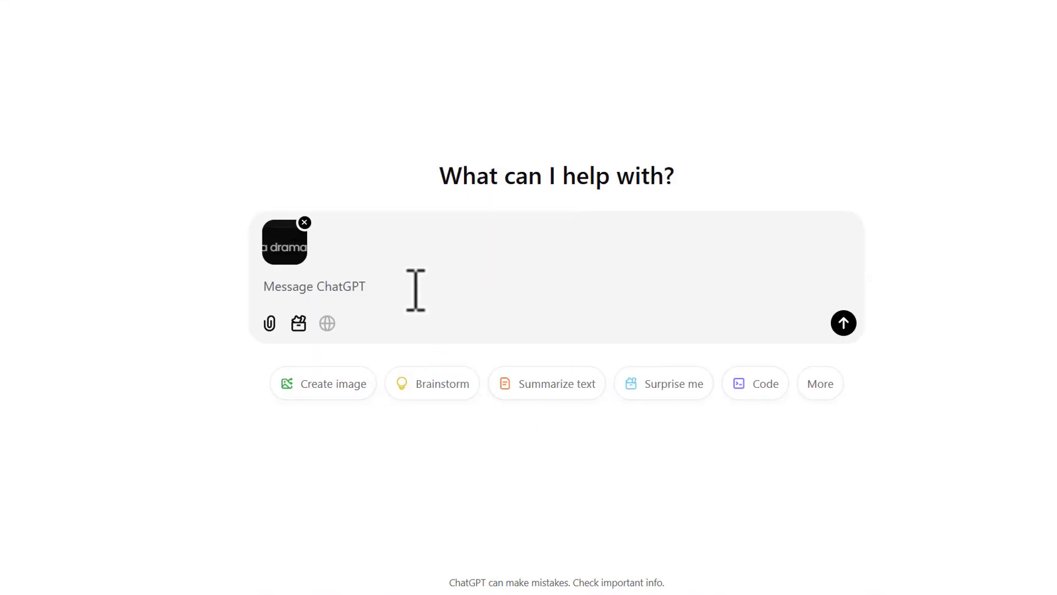
pyautogui.write('Make similar prompts like this picture')
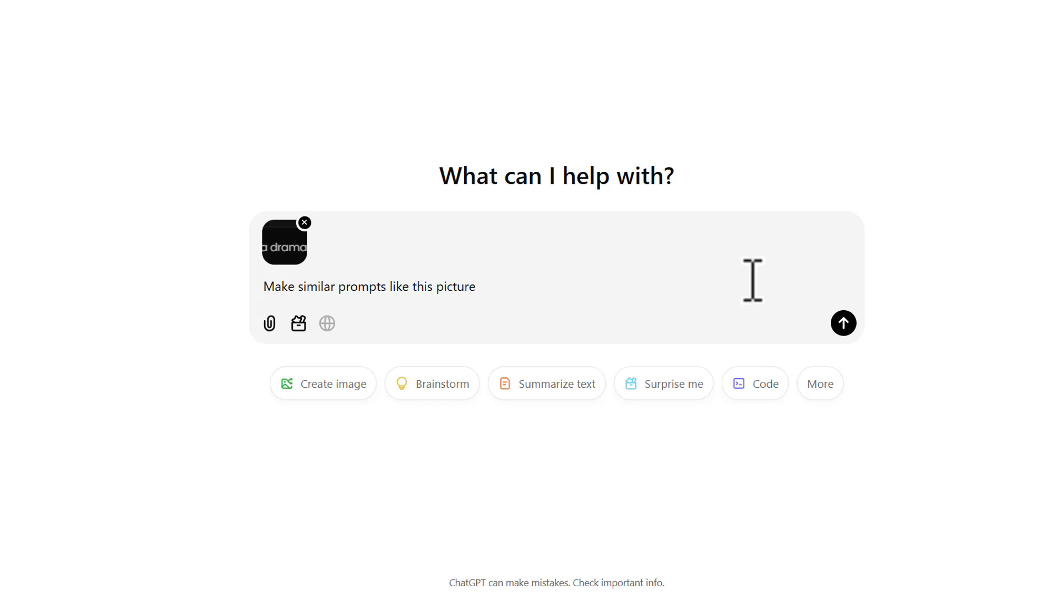
pyautogui.click(843, 323)
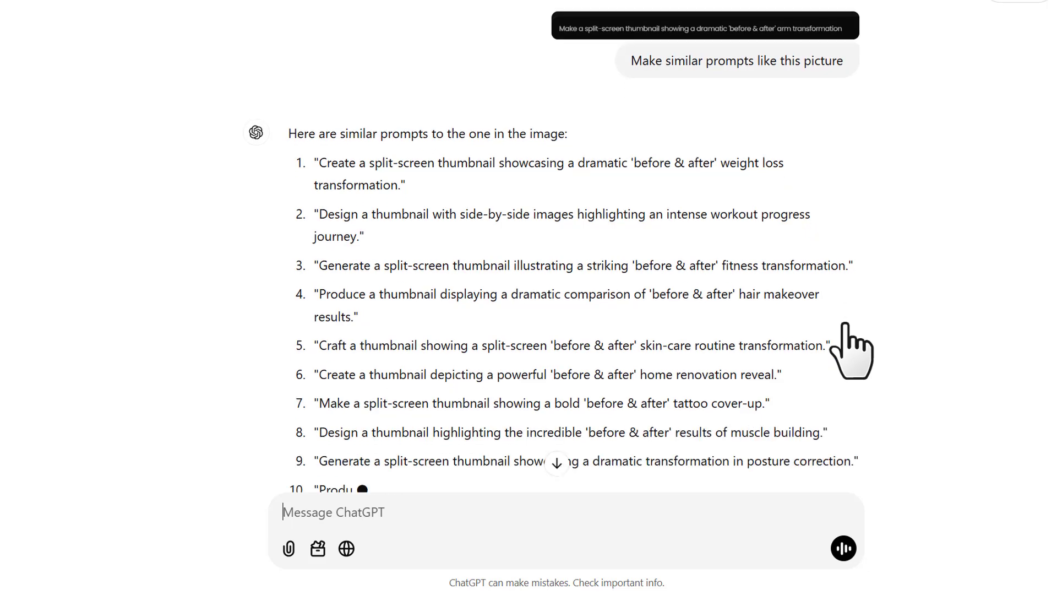
# - Copy the suggested weight loss before-and-after prompt from ChatGPT's list
pyautogui.press('ctrl+c')
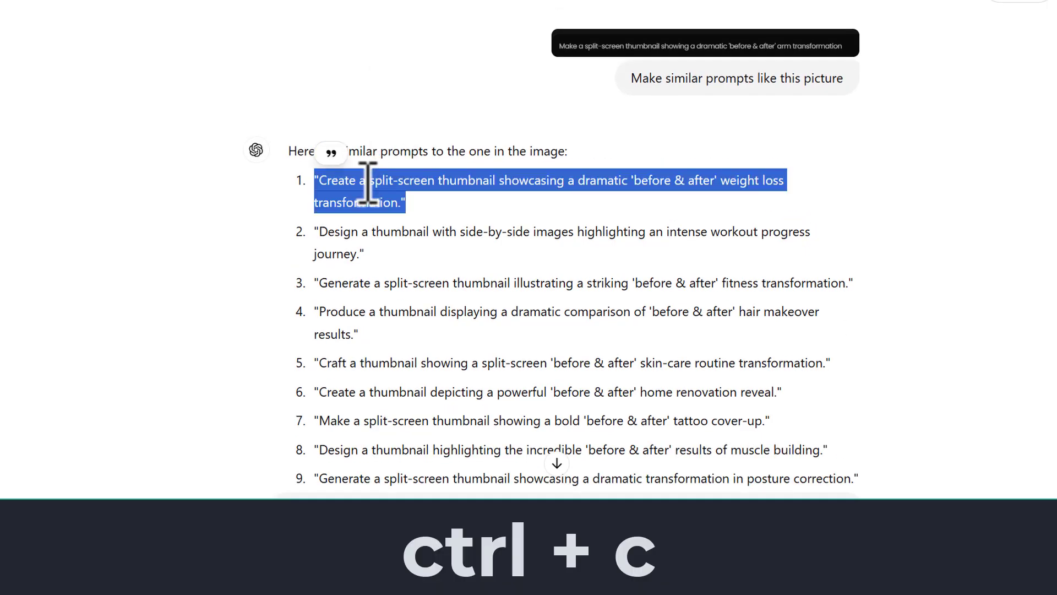
pyautogui.press('ctrl+c')
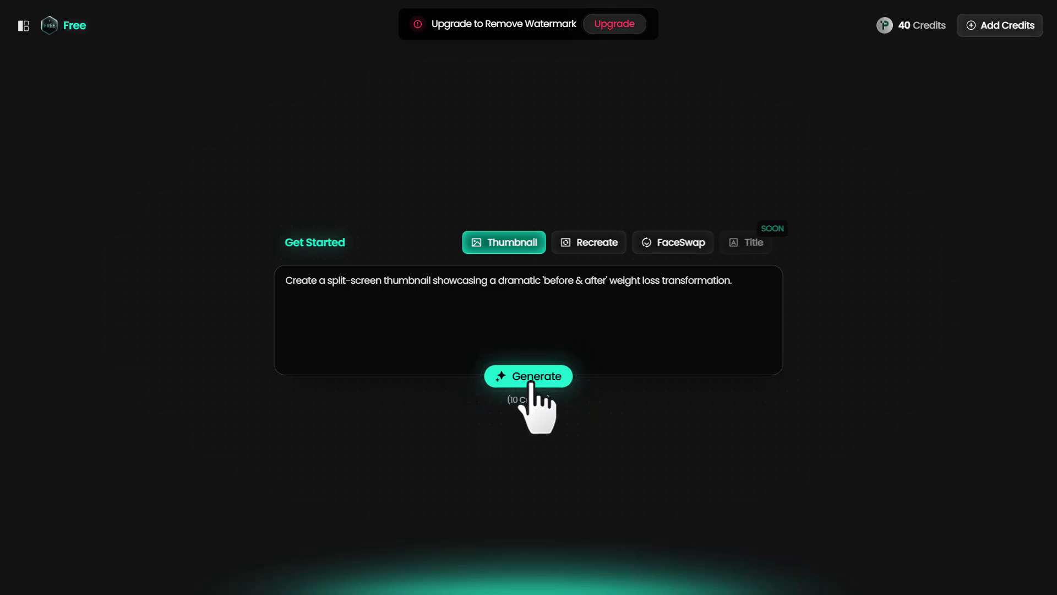
# - Generate the weight loss before-and-after thumbnail, then regenerate a second variation
pyautogui.click(528, 376)
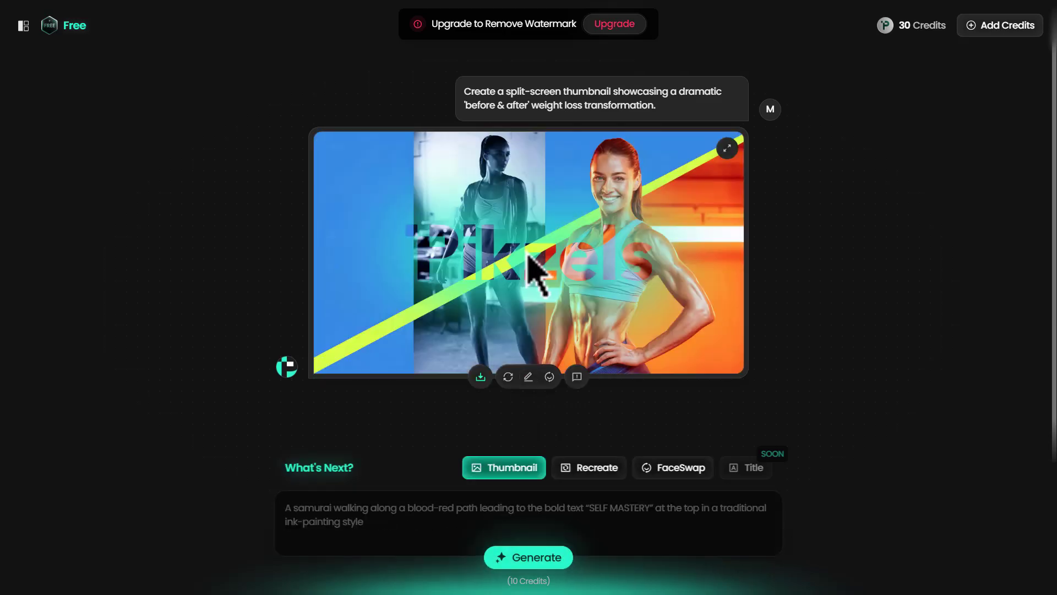
pyautogui.moveTo(509, 324)
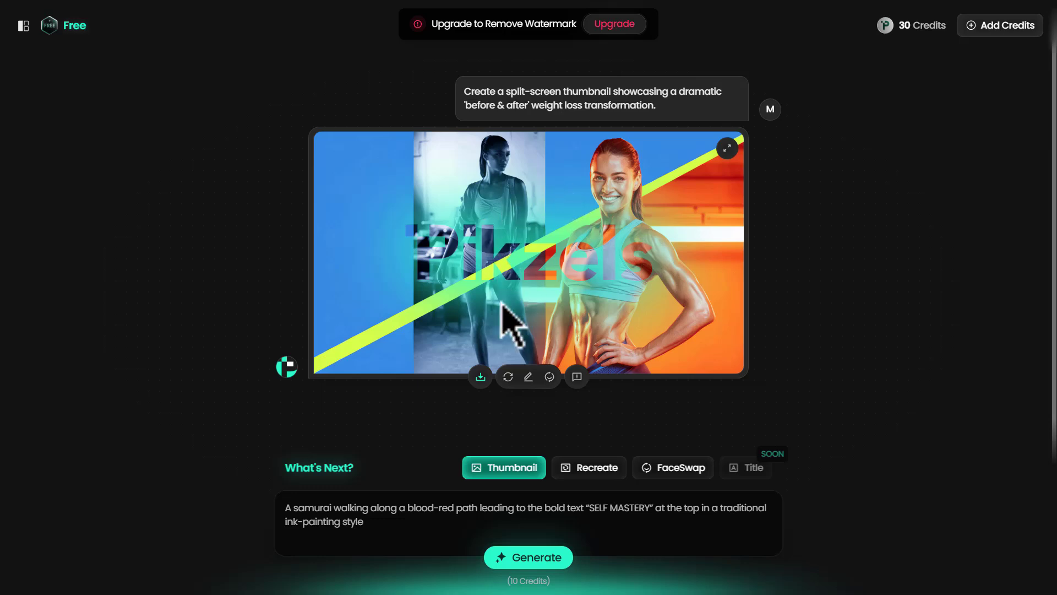
pyautogui.moveTo(725, 297)
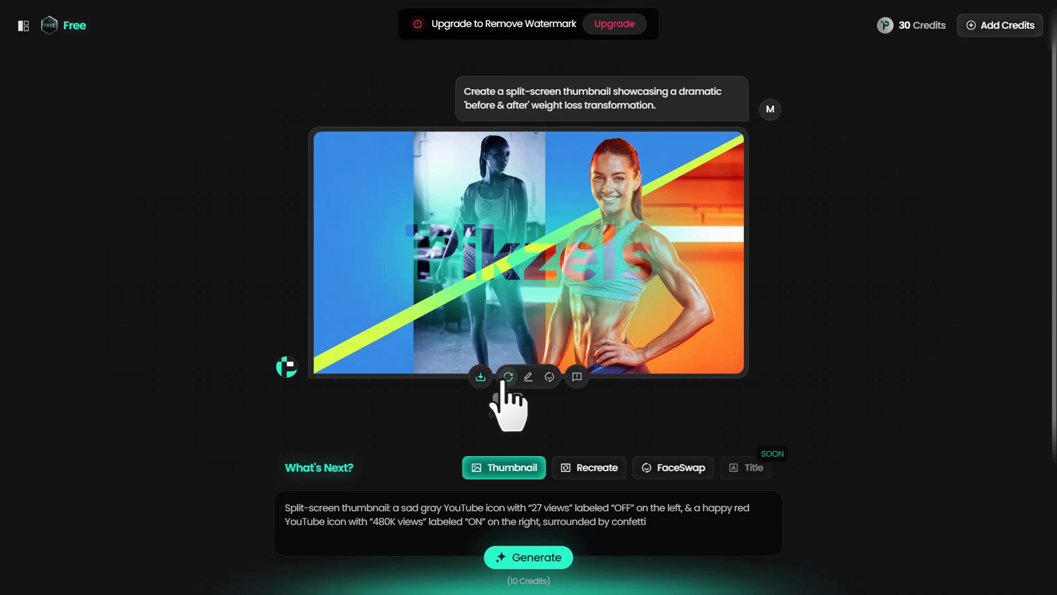
pyautogui.click(508, 377)
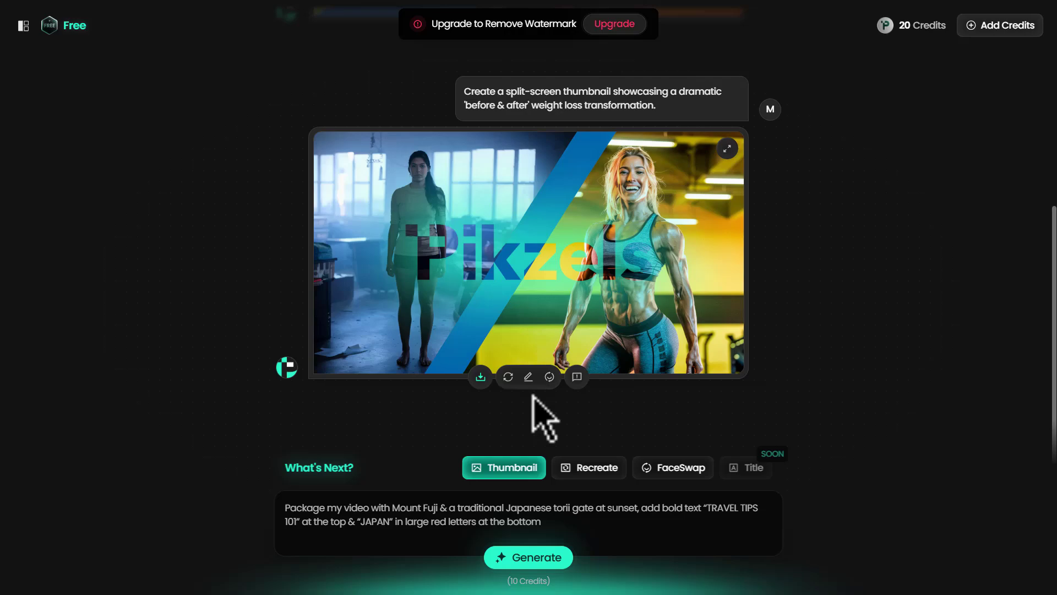
# - Open and dismiss the Edit Your Thumbnail dialog, returning to a fresh generator page
pyautogui.click(528, 377)
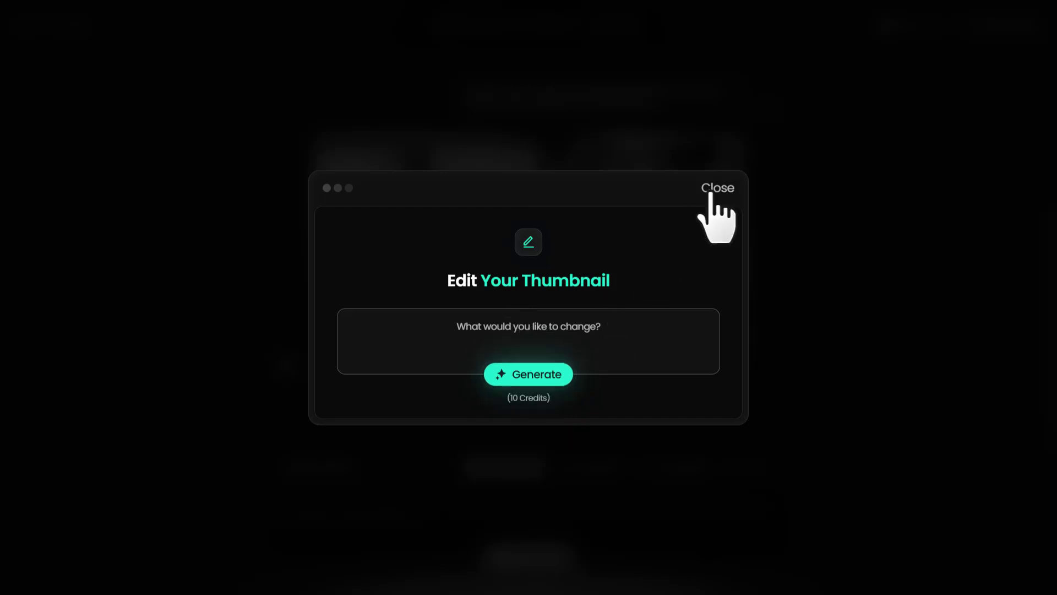
pyautogui.click(717, 187)
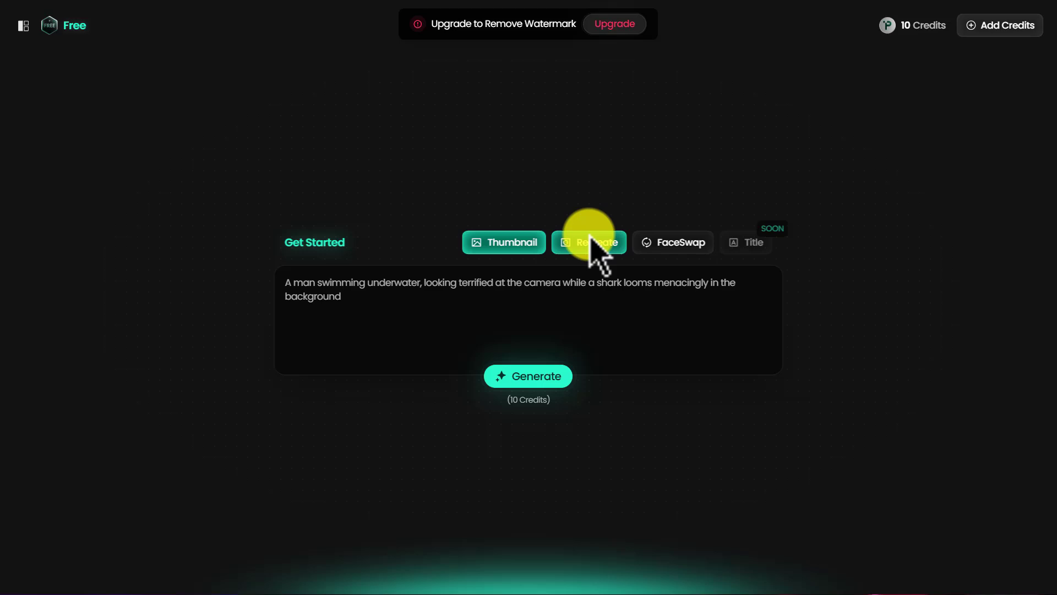
# - Switch to Recreate mode and choose uploading a reference file instead of a link
pyautogui.click(589, 242)
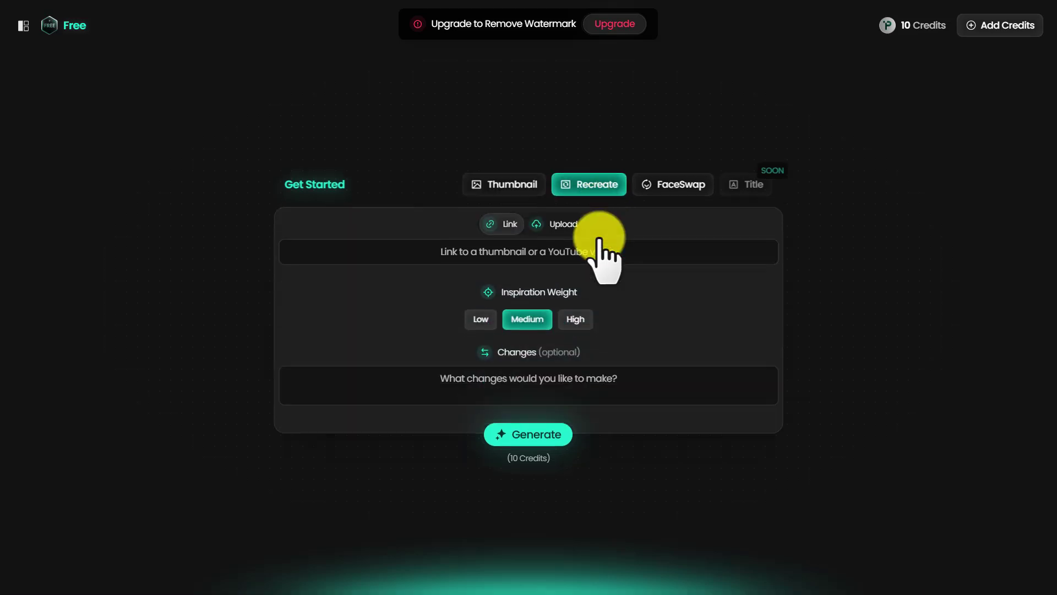
pyautogui.click(528, 251)
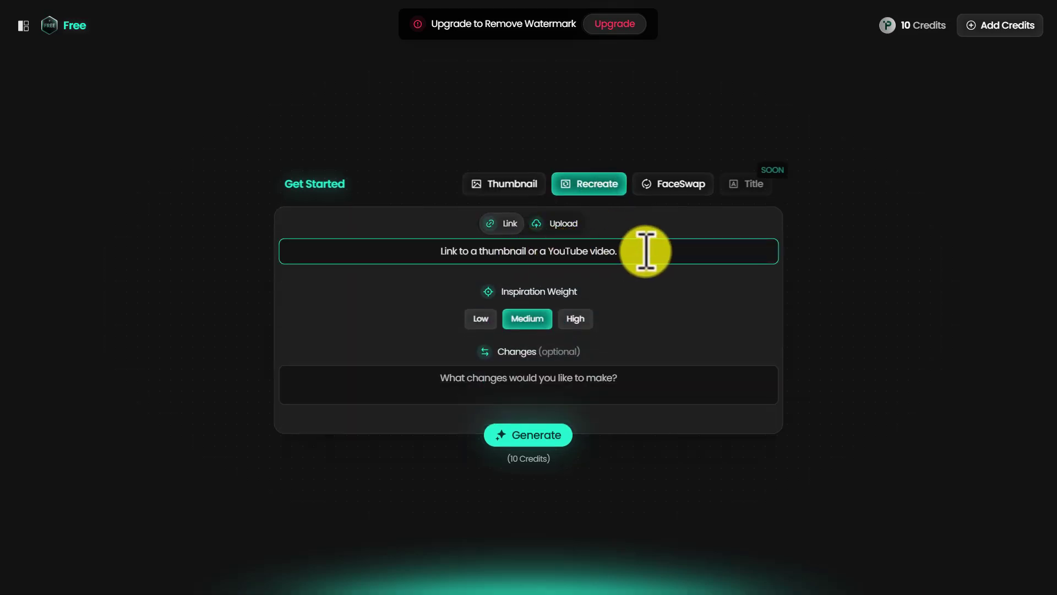
pyautogui.moveTo(449, 255)
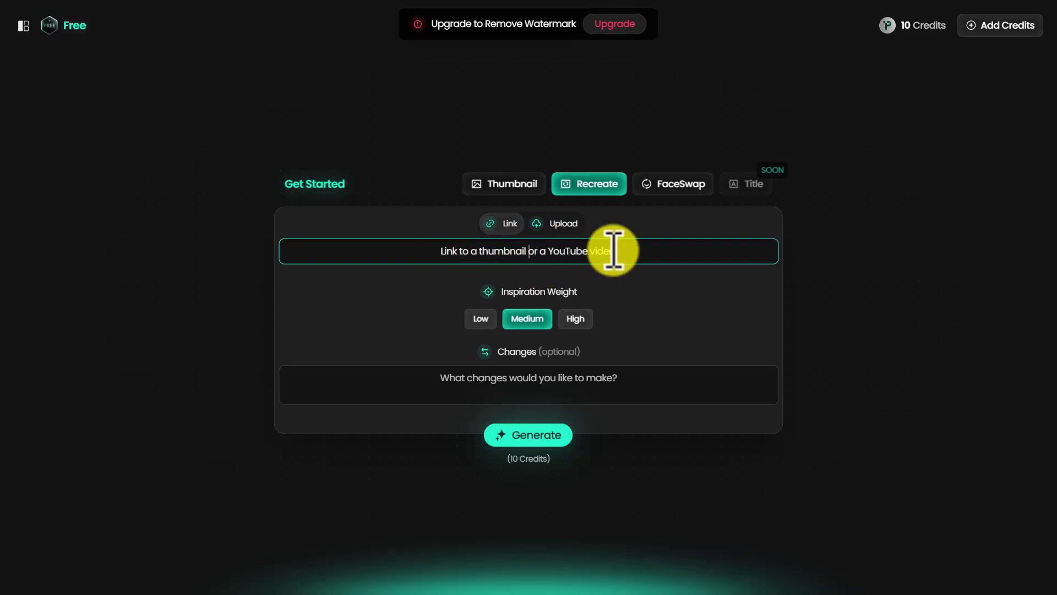
pyautogui.moveTo(606, 241)
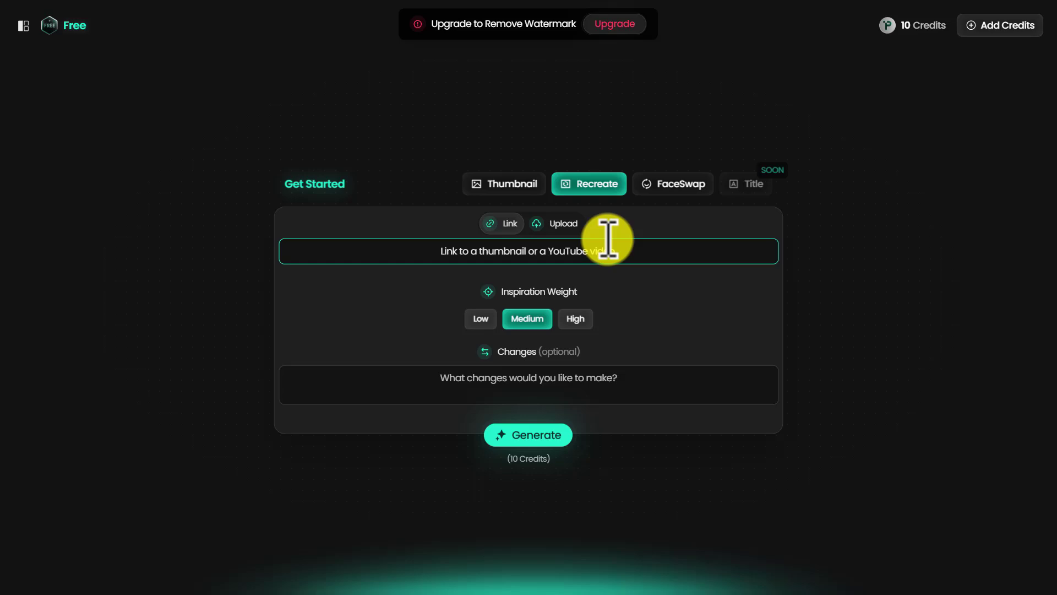
pyautogui.click(554, 224)
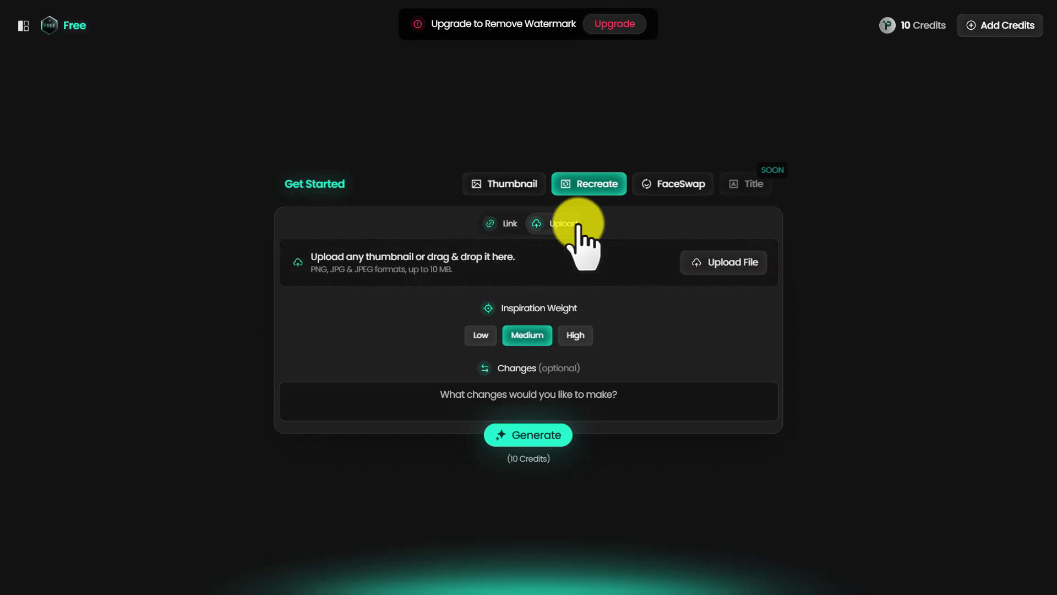
pyautogui.moveTo(723, 262)
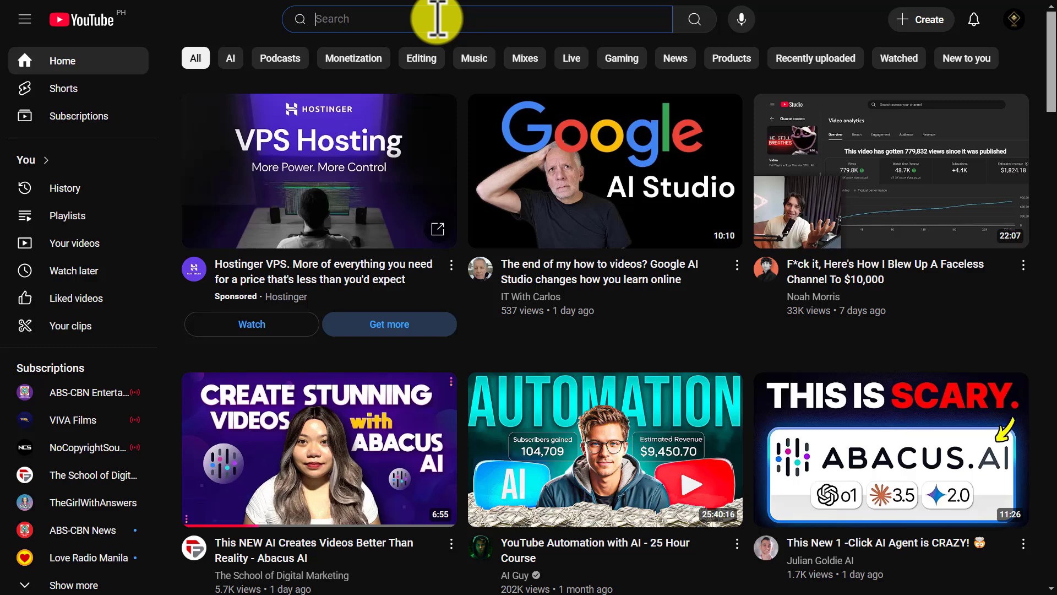
# - Search YouTube for 'mr beast', open the MrBeast channel and browse its videos
pyautogui.write('mr beast')
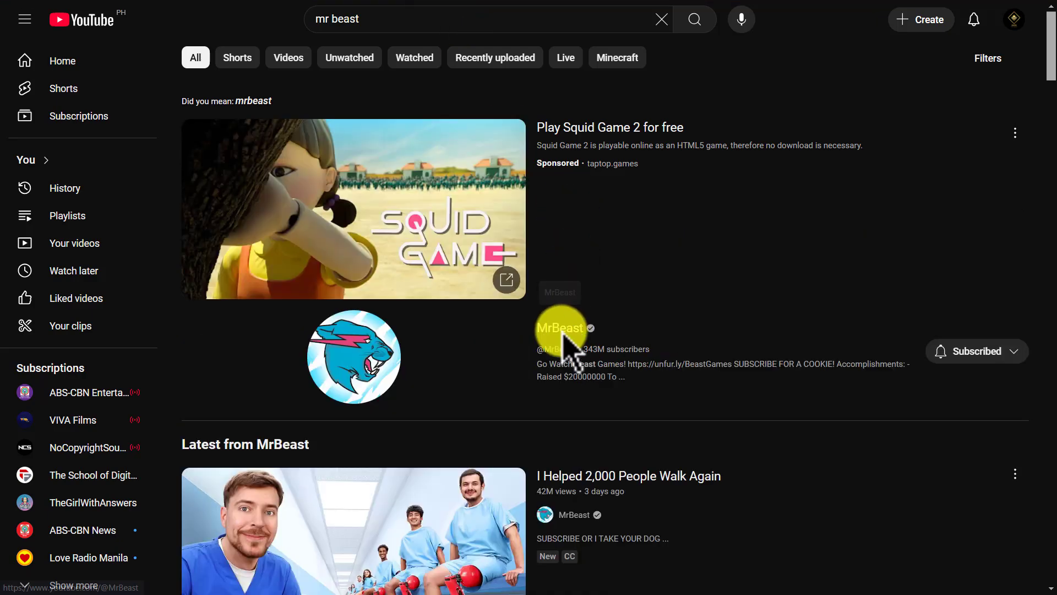
pyautogui.click(560, 328)
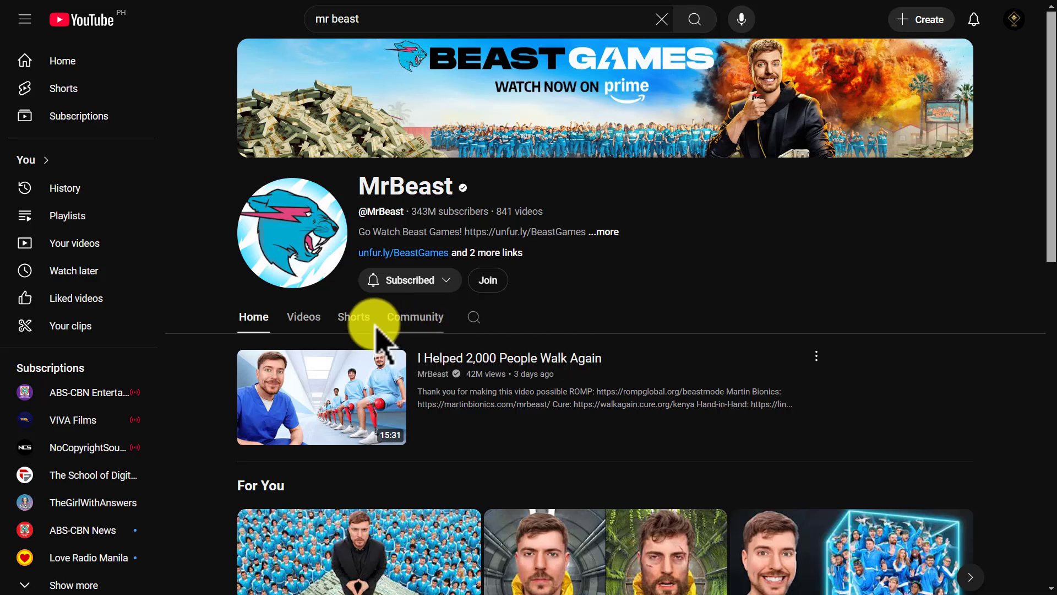
pyautogui.click(303, 316)
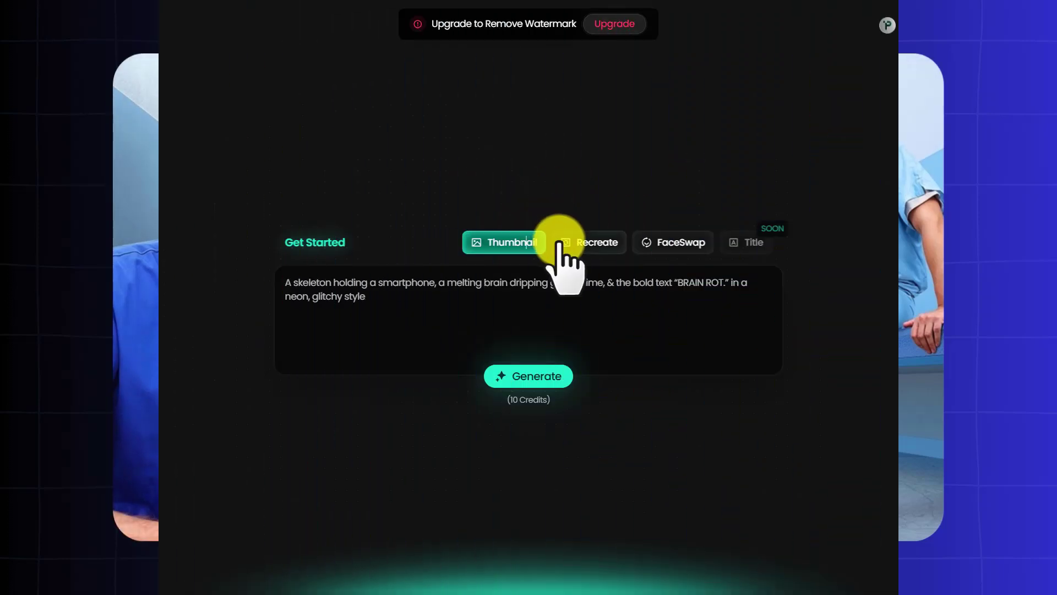
# - Upload the hospital hallway thumbnail in Recreate mode and generate its recreation
pyautogui.click(596, 243)
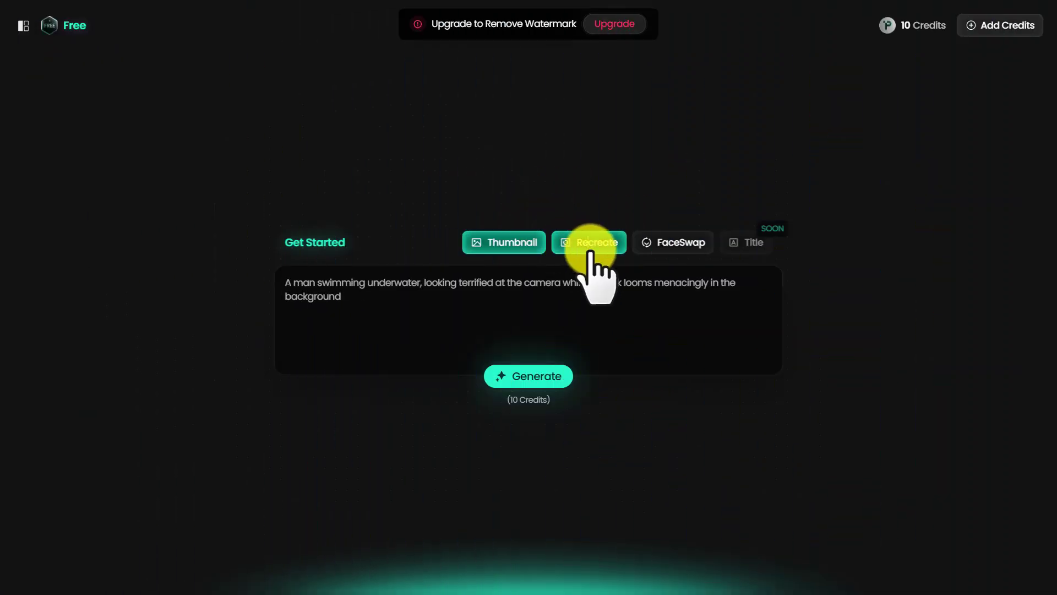
pyautogui.click(587, 242)
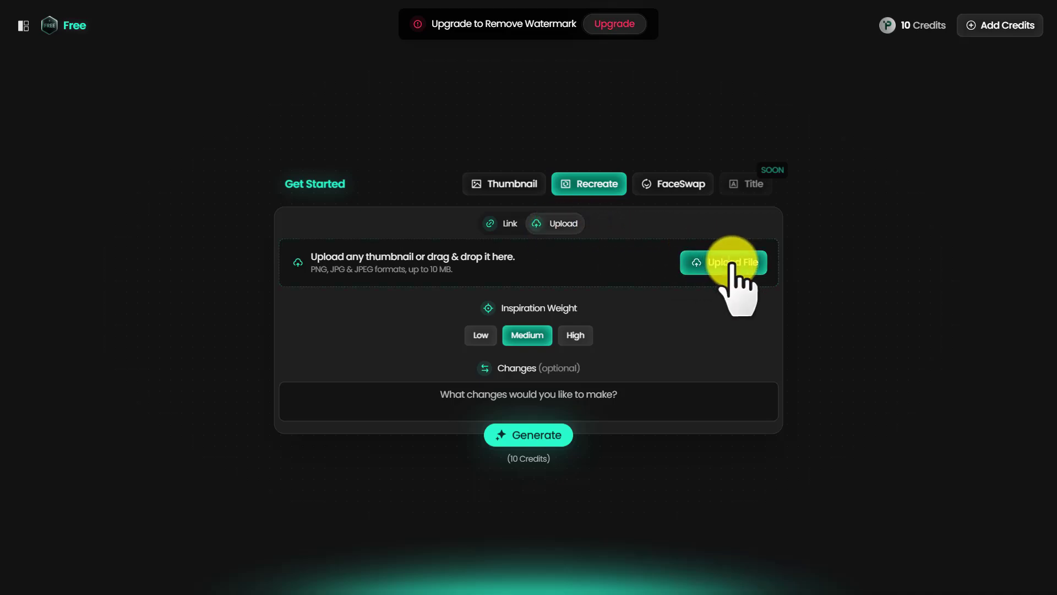
pyautogui.click(722, 262)
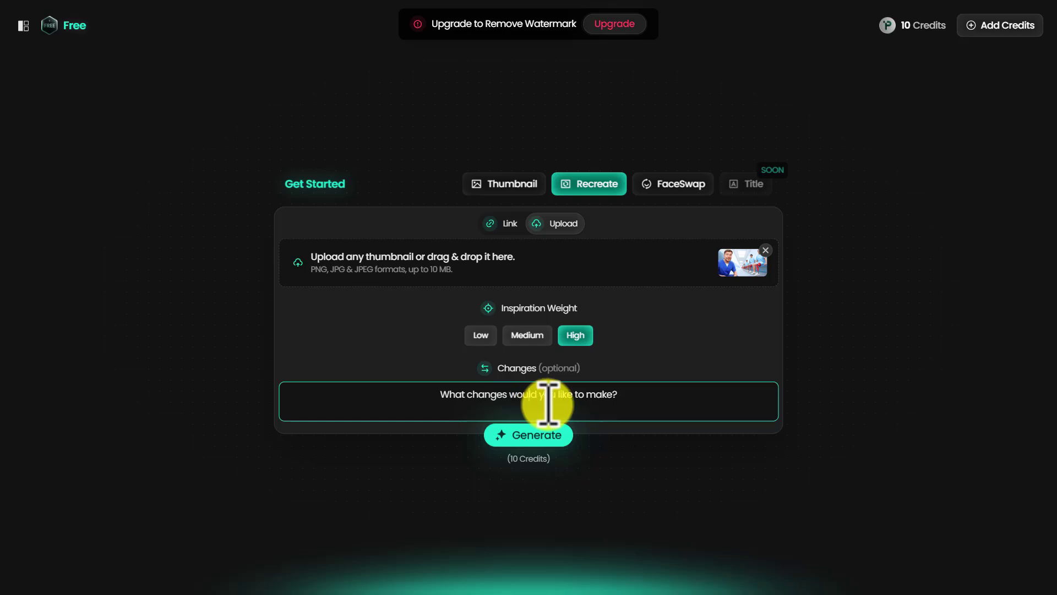
pyautogui.moveTo(632, 397)
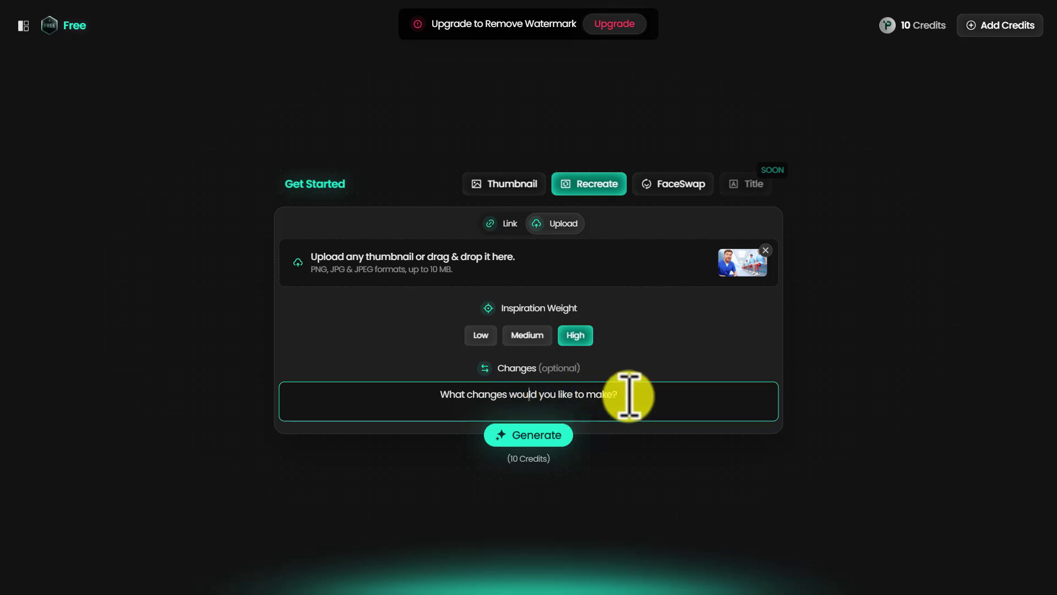
pyautogui.moveTo(573, 395)
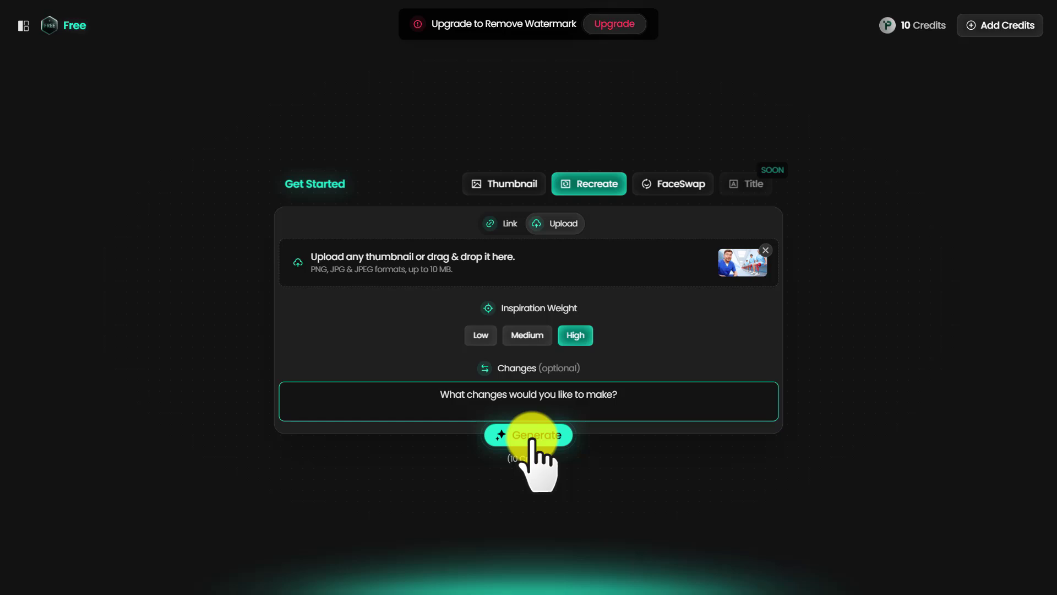
pyautogui.click(527, 434)
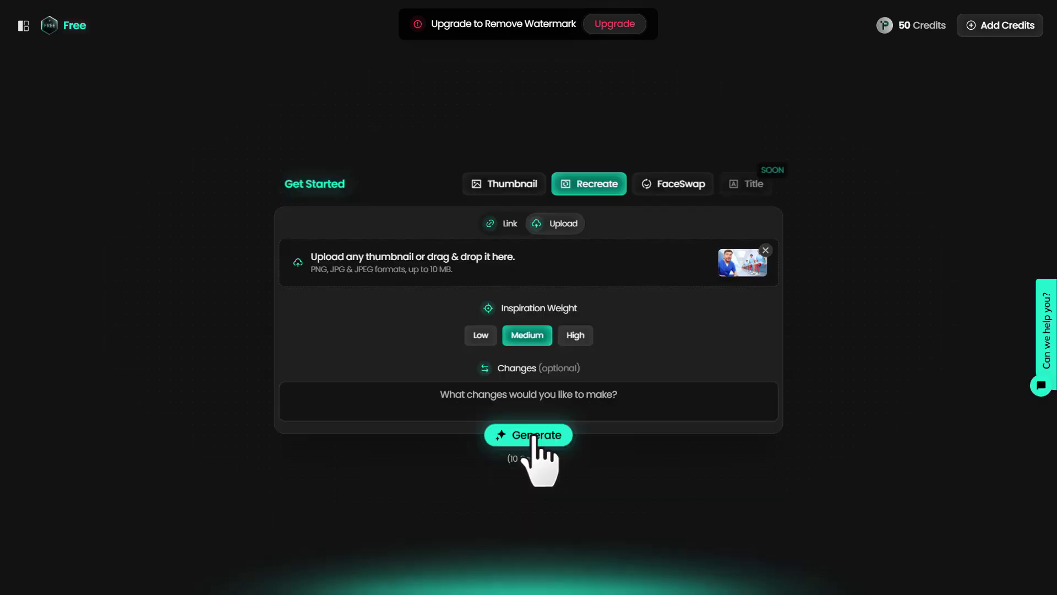
# - Compare medium and low inspiration weight versions, settle on medium, and start FaceSwap
pyautogui.click(527, 434)
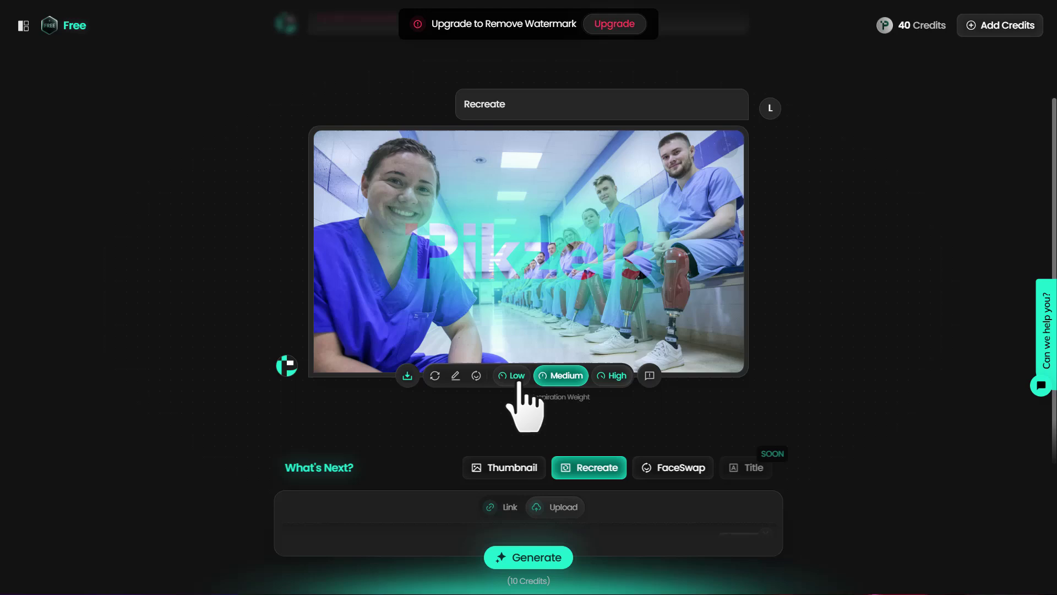
pyautogui.click(528, 558)
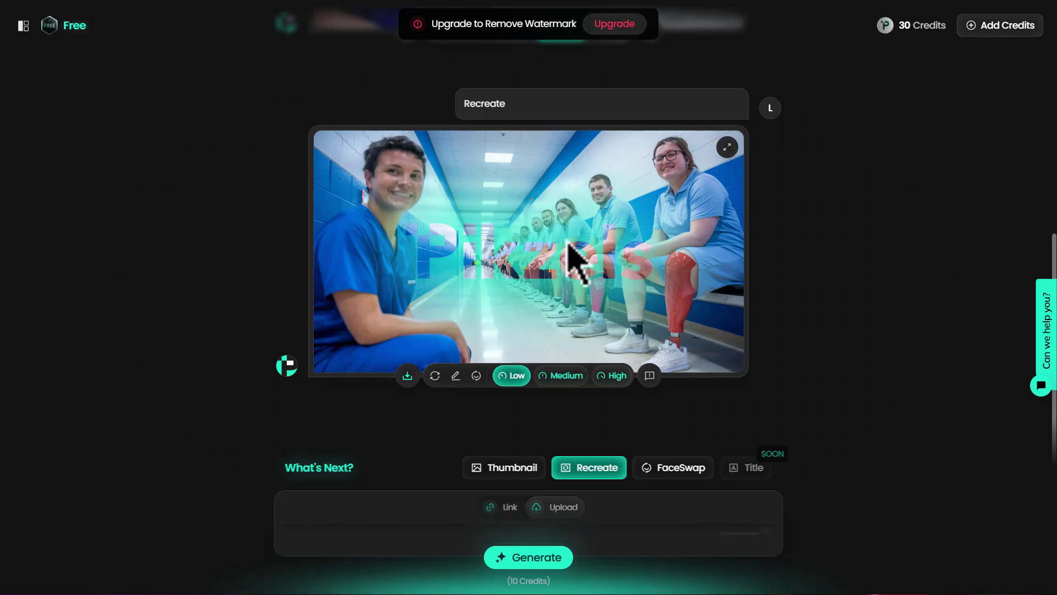
pyautogui.click(561, 375)
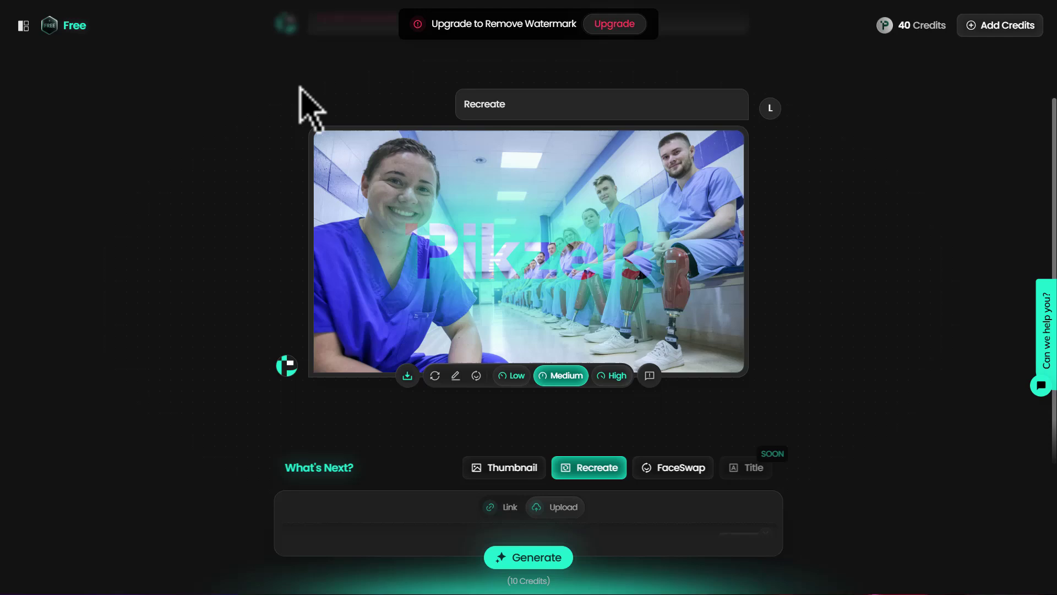
pyautogui.moveTo(566, 283)
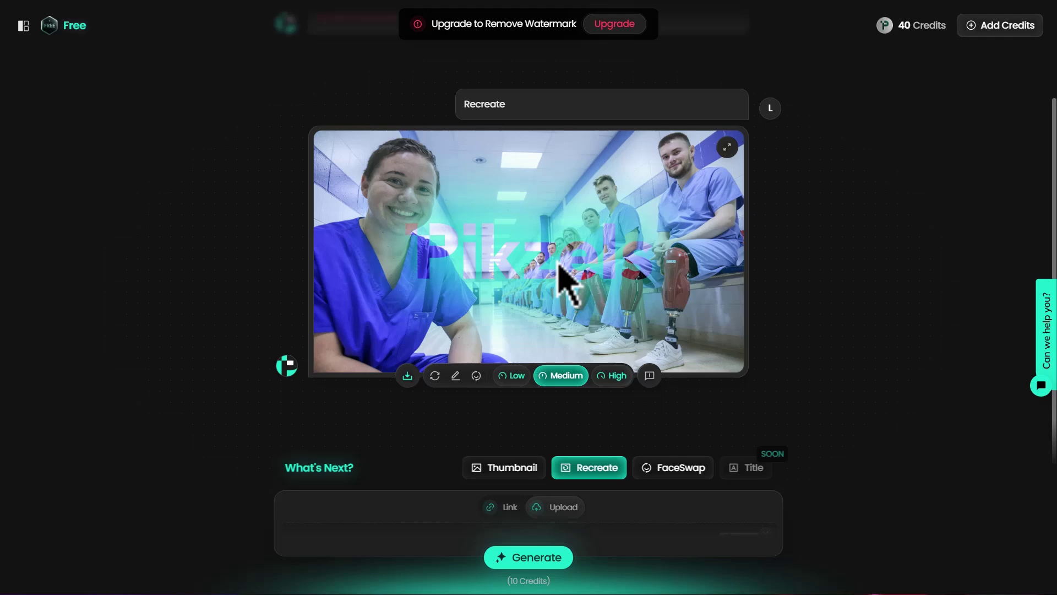
pyautogui.click(476, 376)
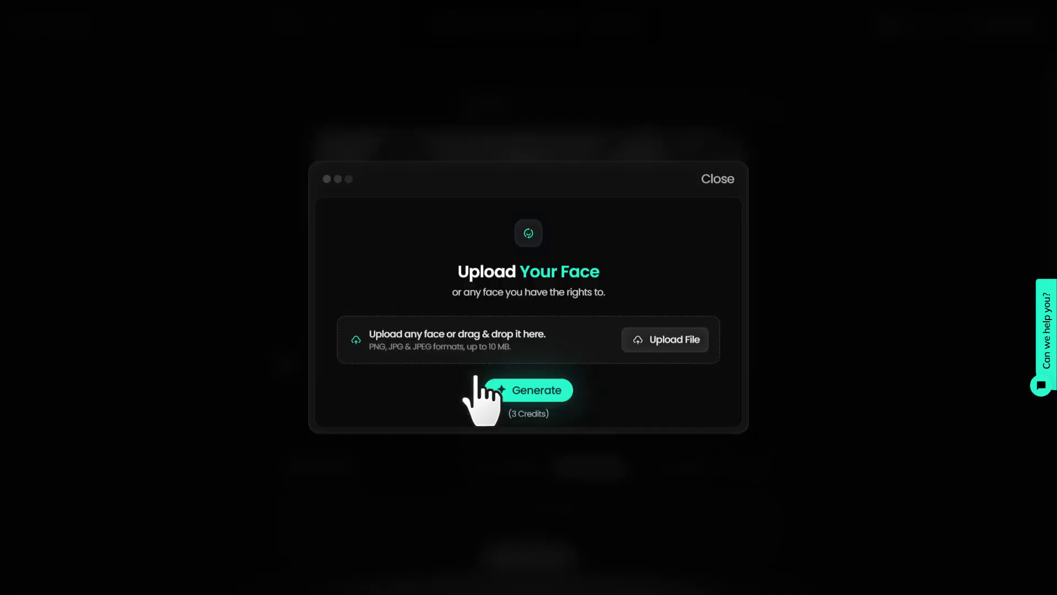
# - Upload a man's face photo, generate the face-swapped hallway thumbnail and download it
pyautogui.click(664, 339)
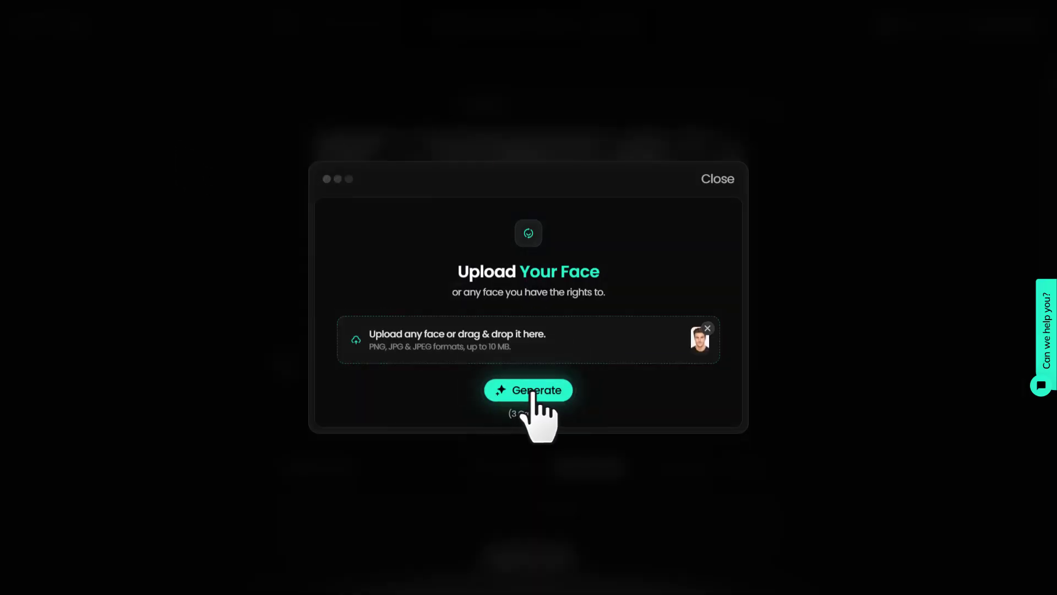
pyautogui.click(528, 390)
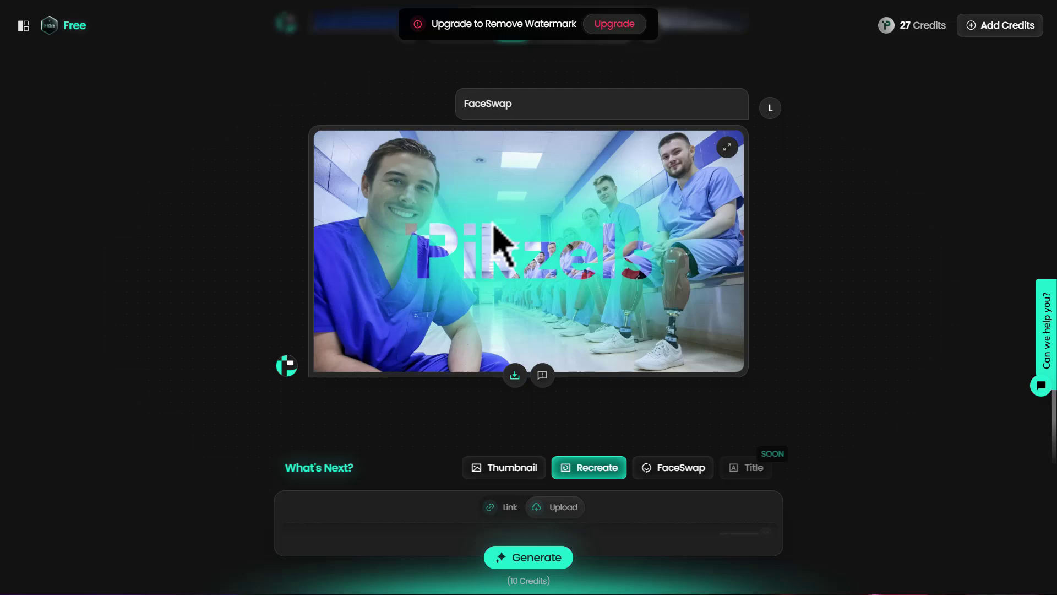
pyautogui.scroll(-3)
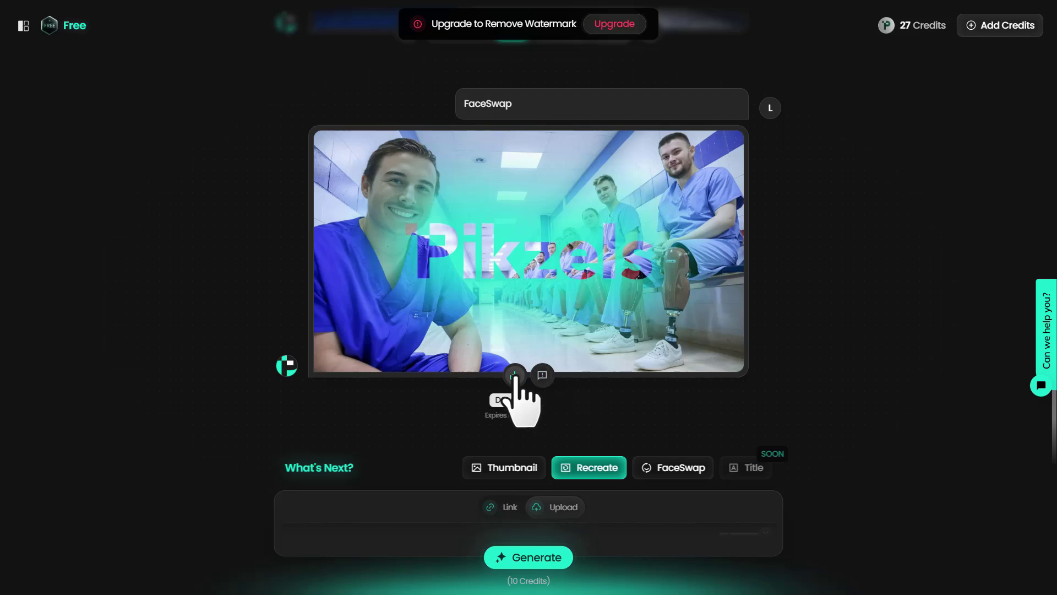
pyautogui.click(554, 507)
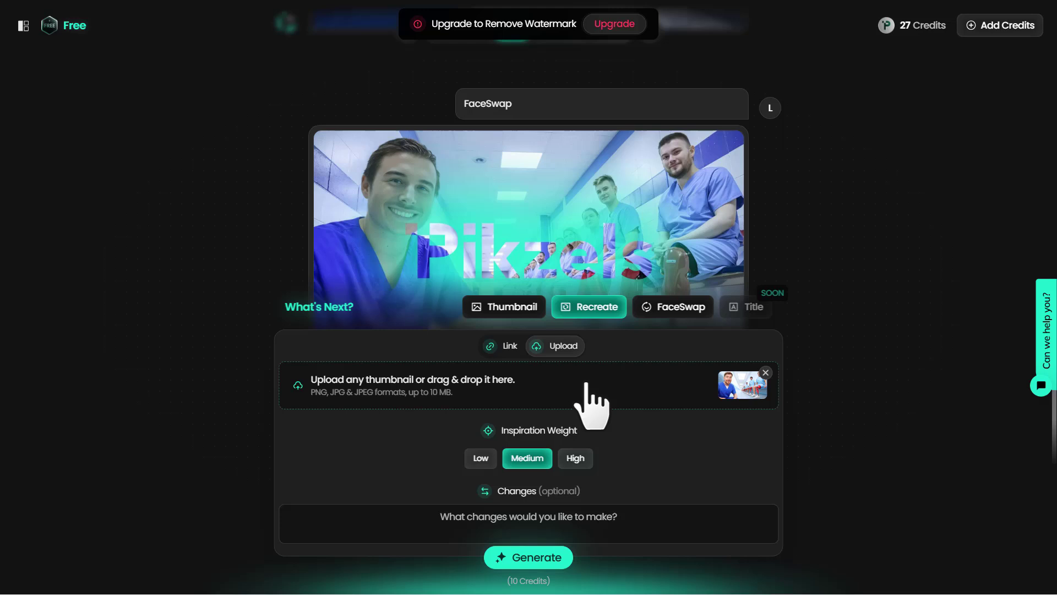
# - Return to describing a thumbnail of a terrified man underwater with a shark behind him
pyautogui.click(510, 345)
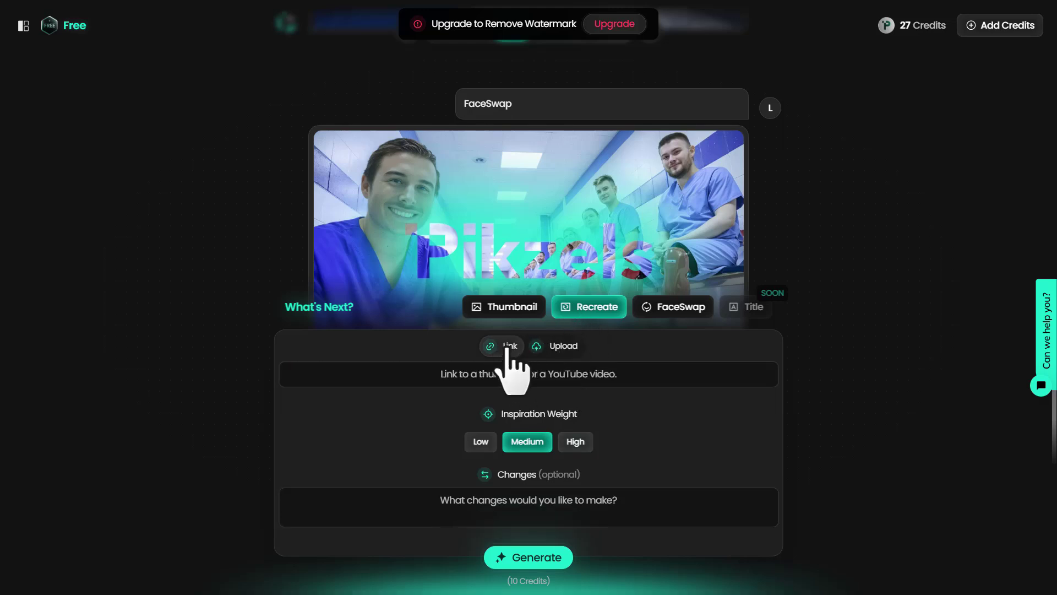
pyautogui.click(528, 373)
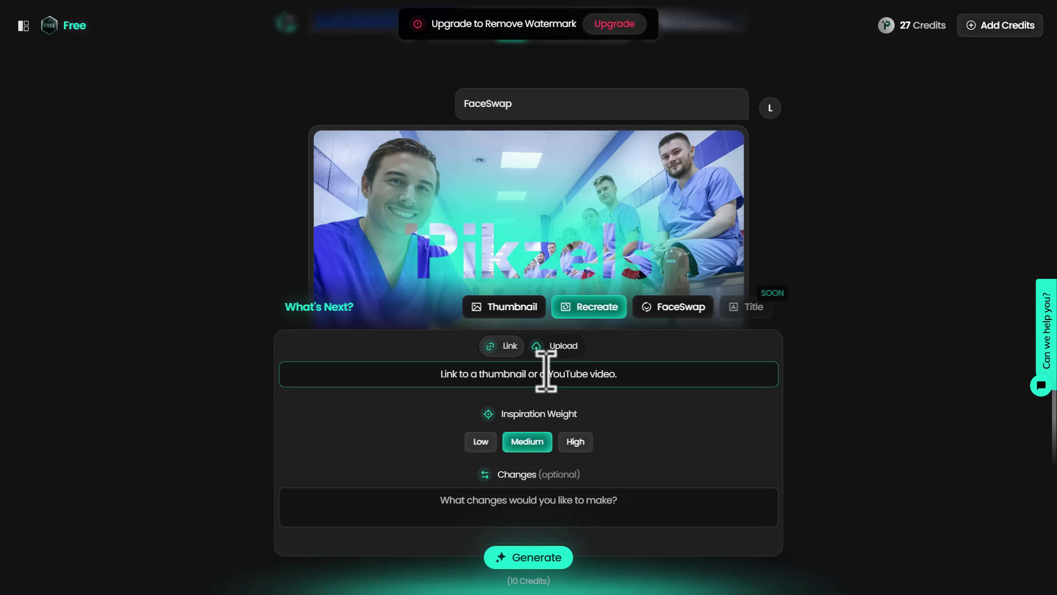
pyautogui.click(556, 345)
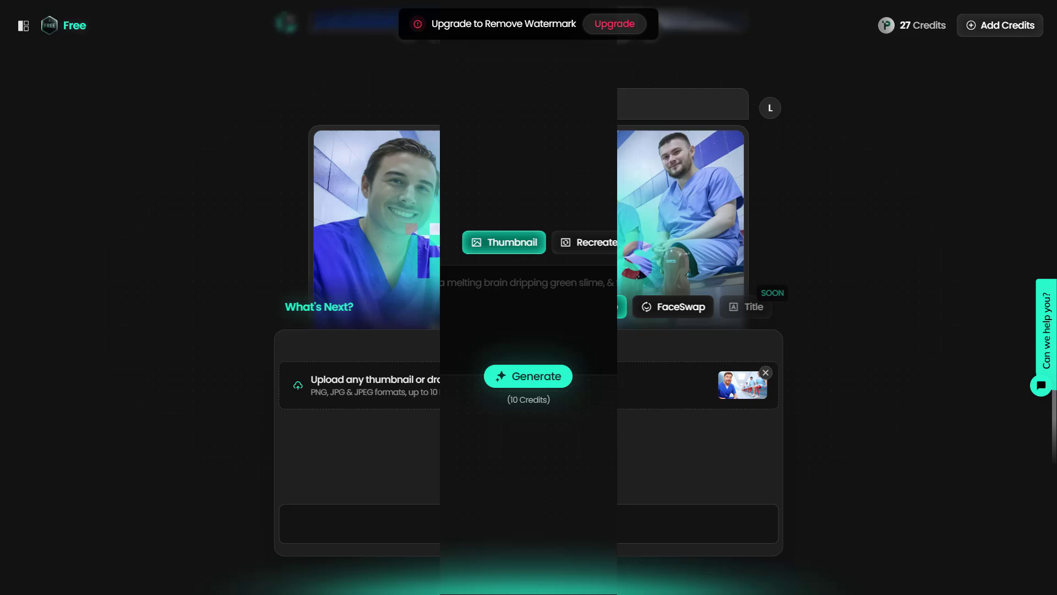
pyautogui.click(588, 242)
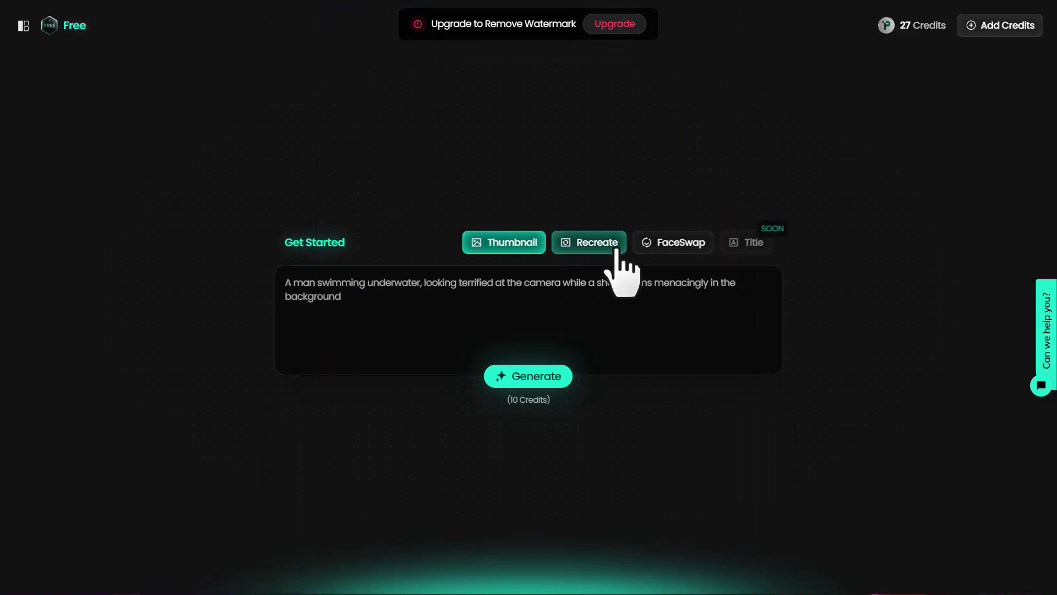
# - Face-swap the uploaded medical thumbnail with the uploaded face photo for three credits
pyautogui.click(671, 201)
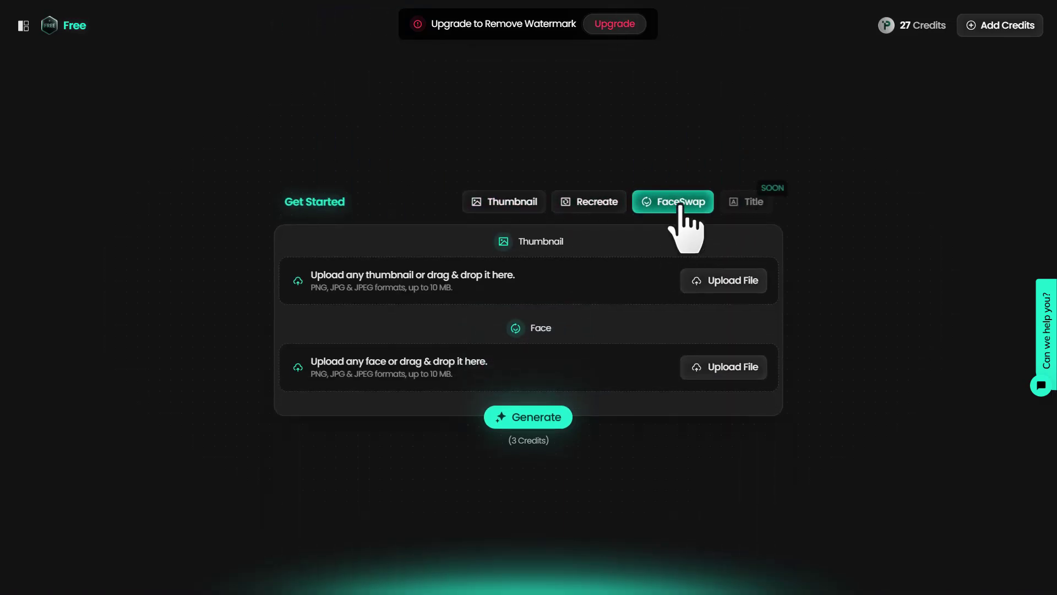
pyautogui.moveTo(597, 200)
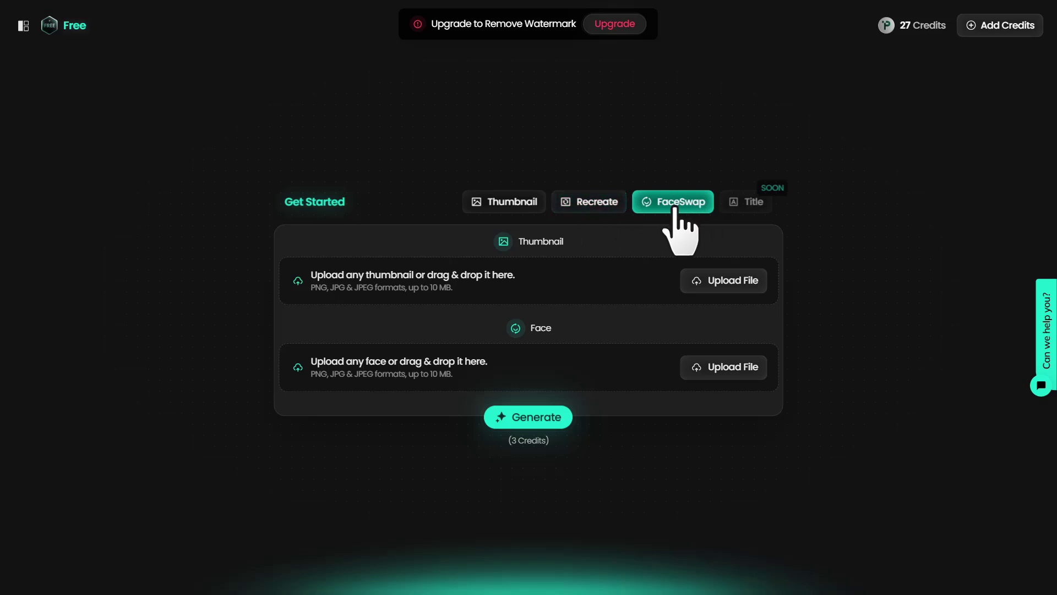
pyautogui.moveTo(565, 253)
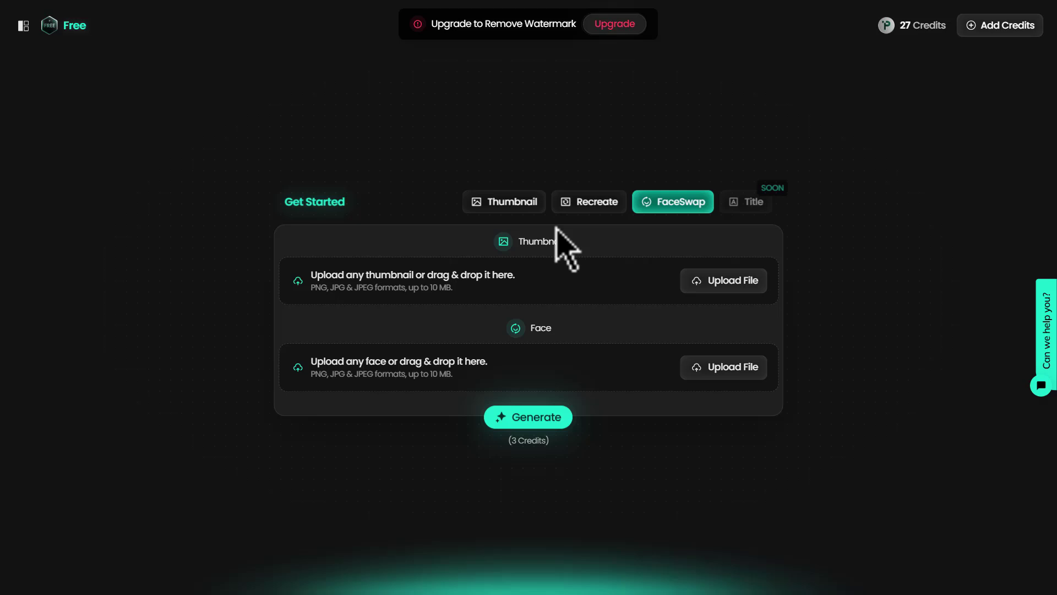
pyautogui.moveTo(723, 279)
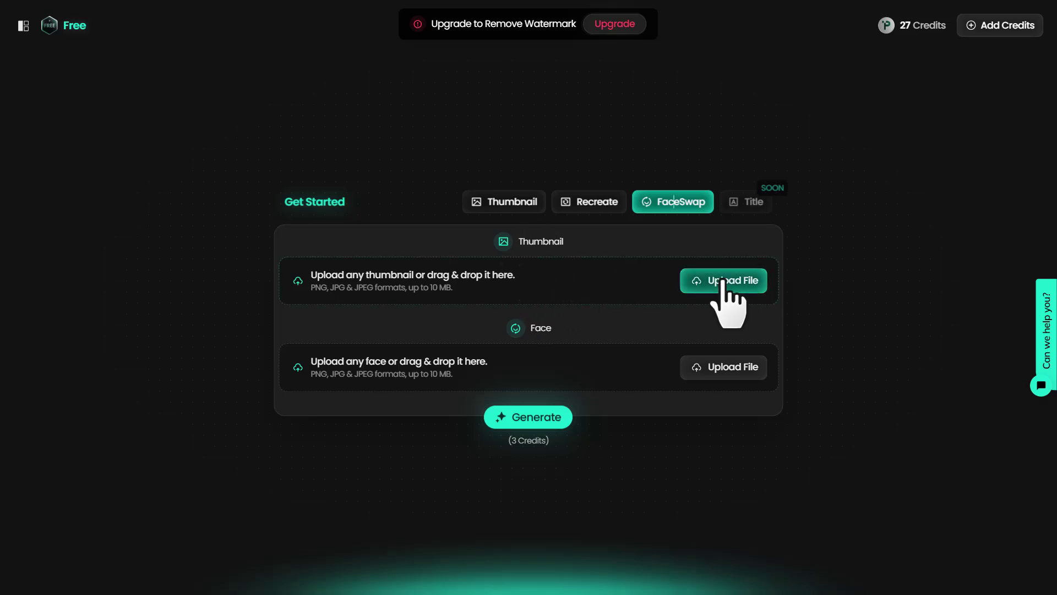
pyautogui.moveTo(590, 344)
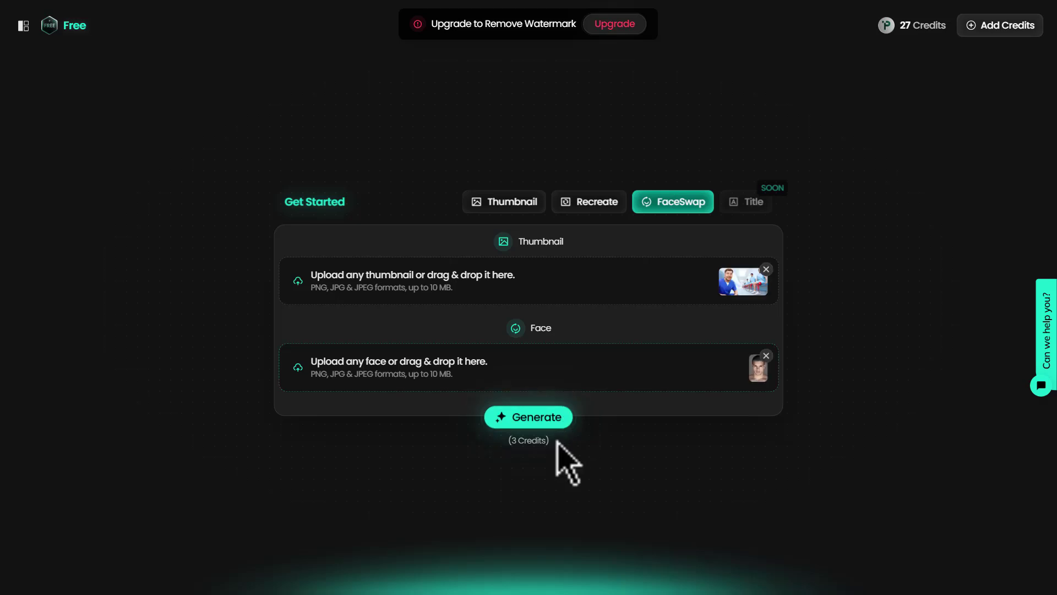
pyautogui.click(528, 417)
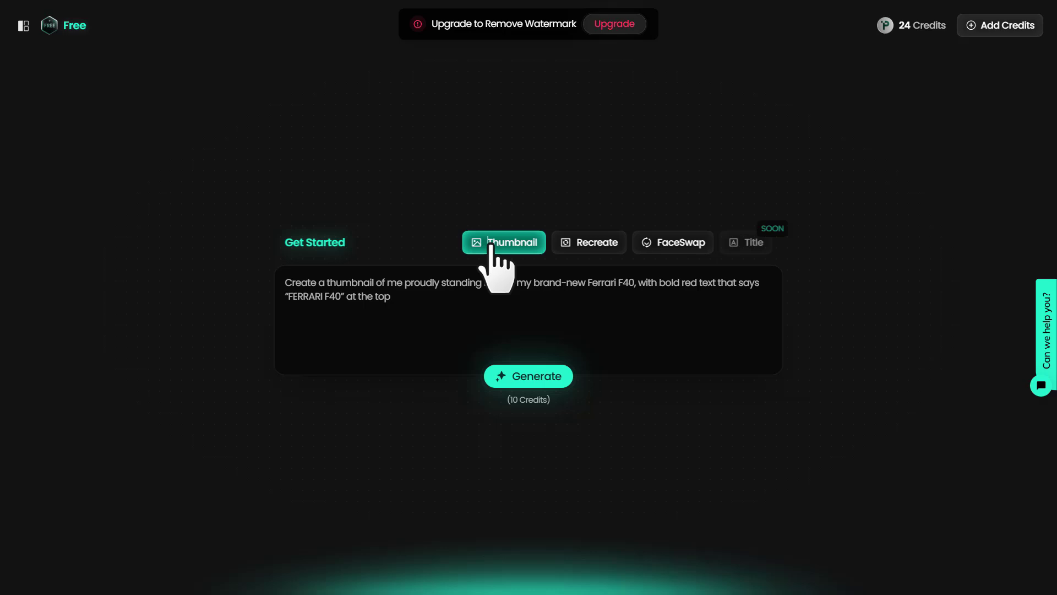
# - Set the thumbnail format to Short-Form in the sidebar settings
pyautogui.scroll(-3)
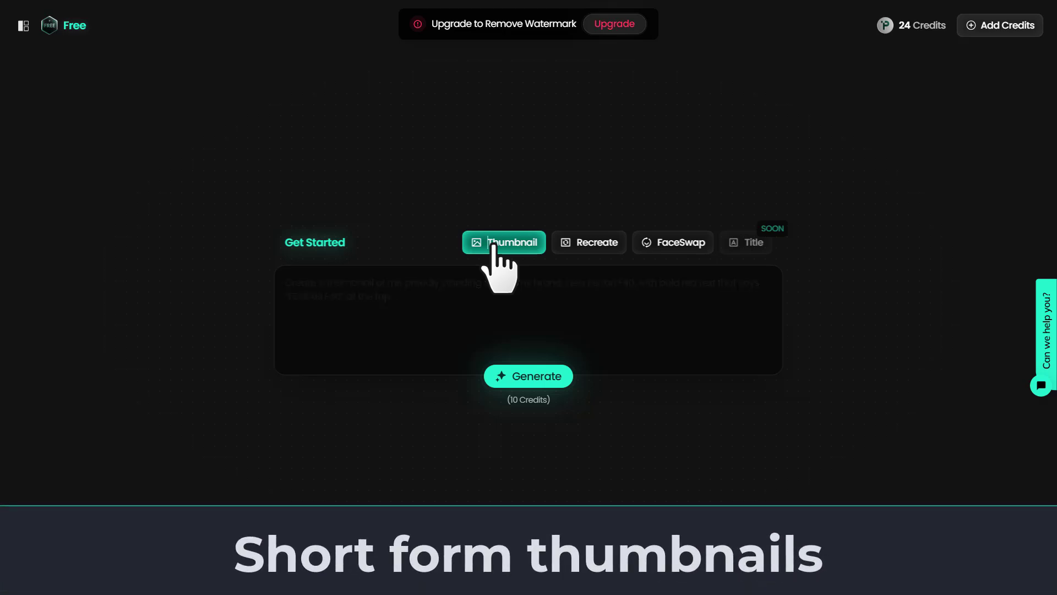
pyautogui.click(23, 25)
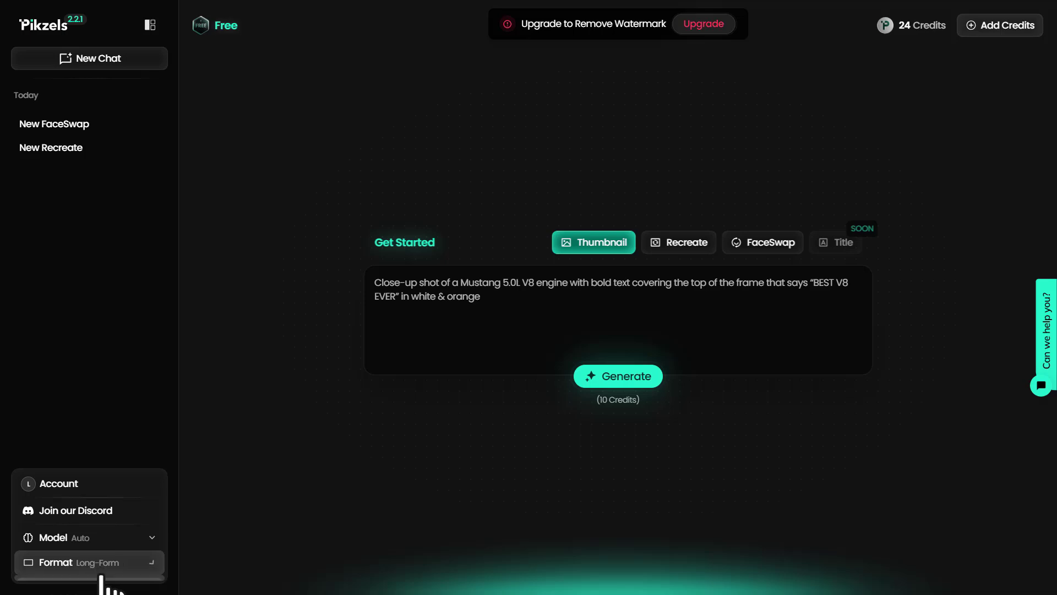
pyautogui.click(67, 561)
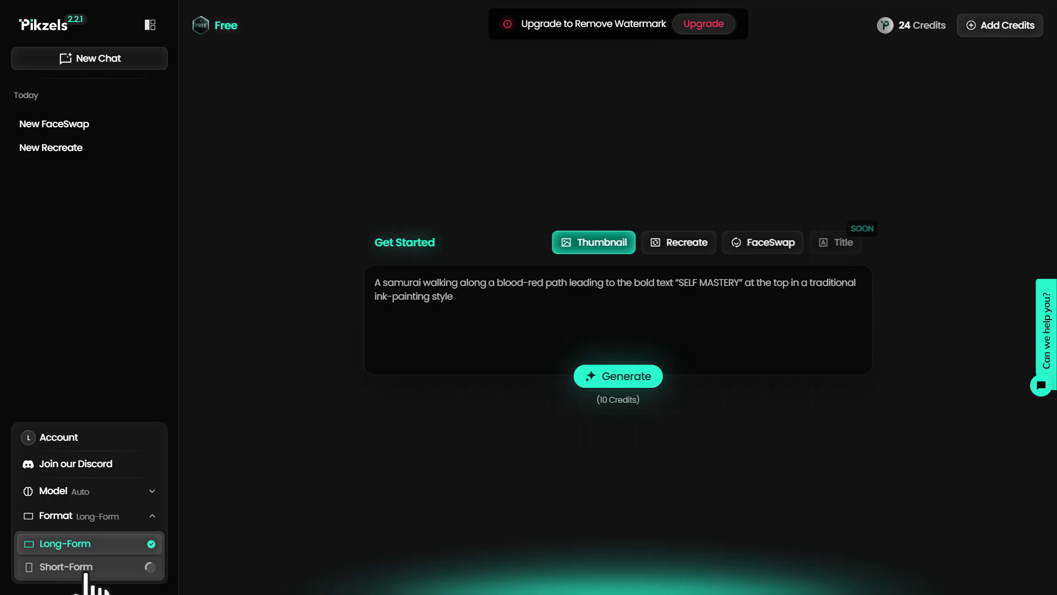
pyautogui.click(65, 566)
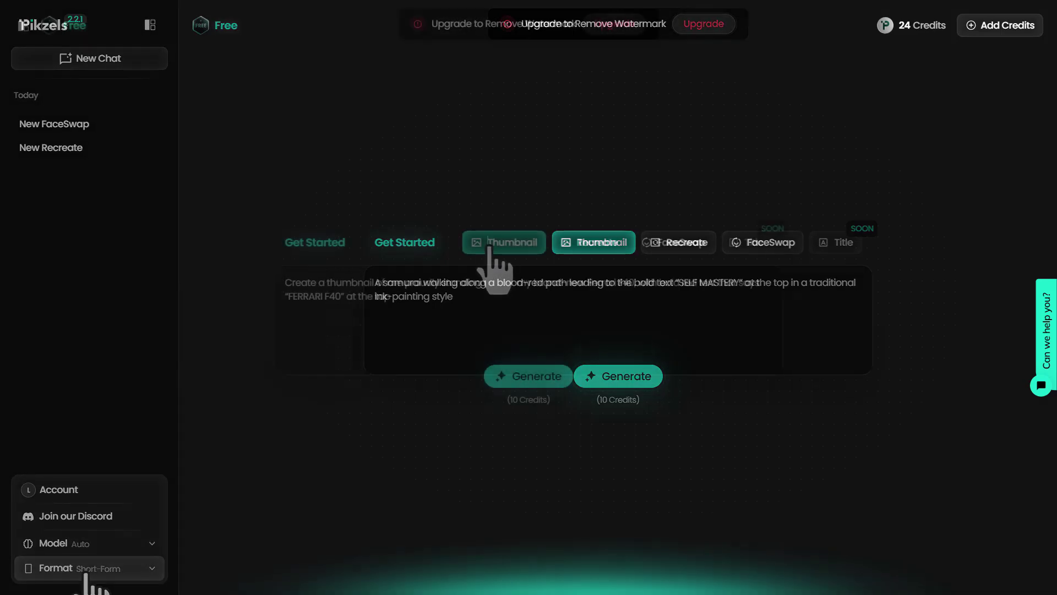
pyautogui.click(150, 26)
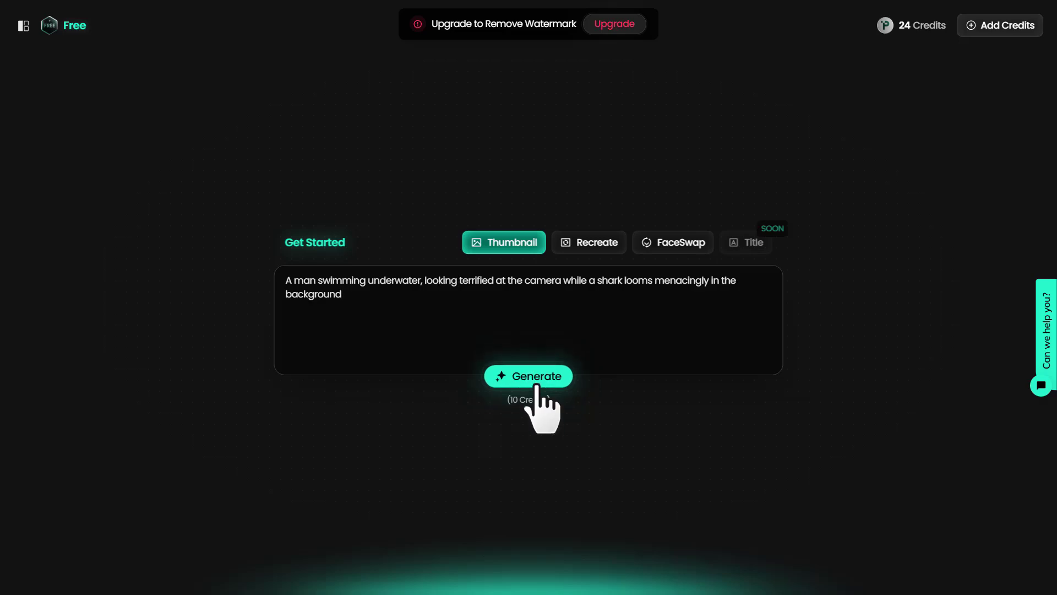
# - Generate the vertical shark-underwater thumbnail and preview it enlarged
pyautogui.click(528, 375)
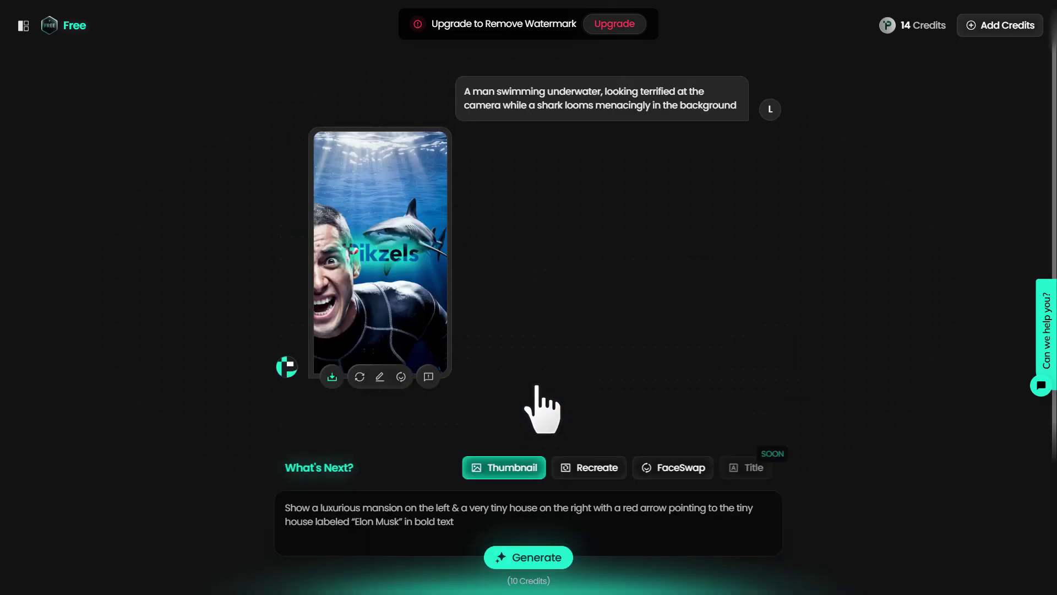
pyautogui.click(380, 250)
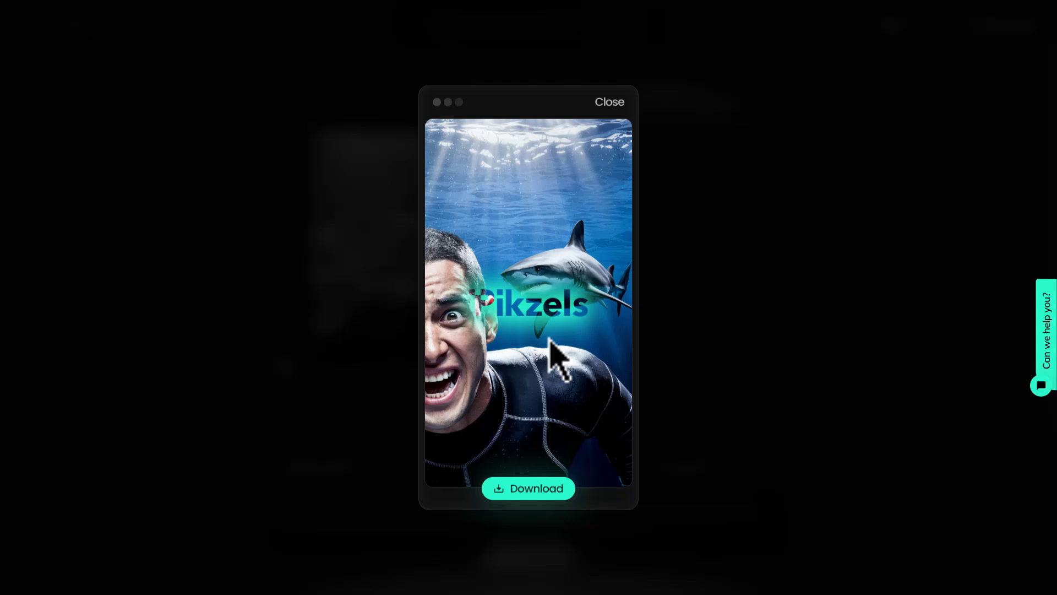
pyautogui.click(608, 101)
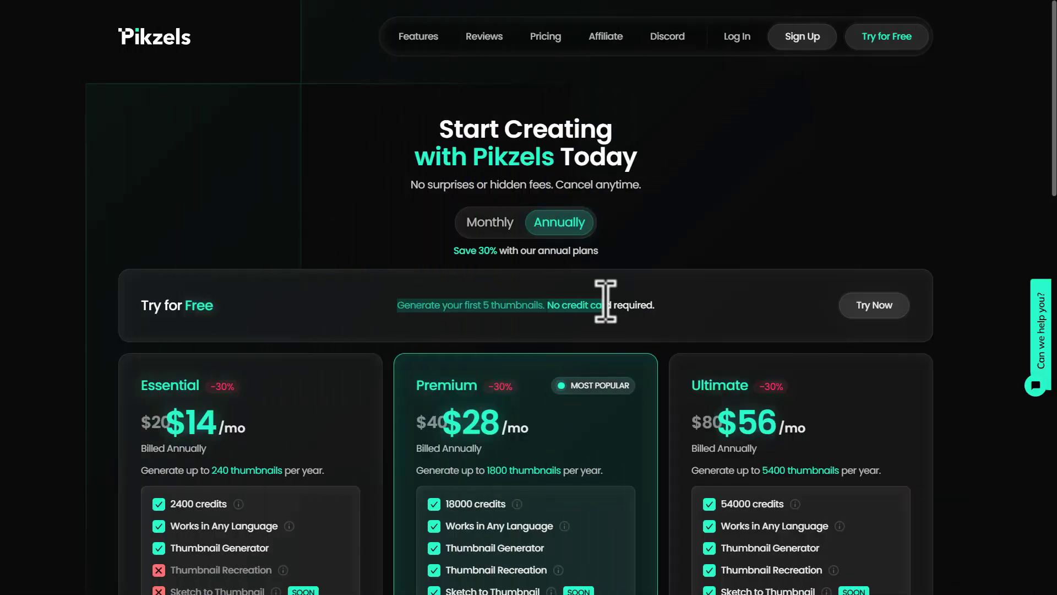
pyautogui.moveTo(594, 350)
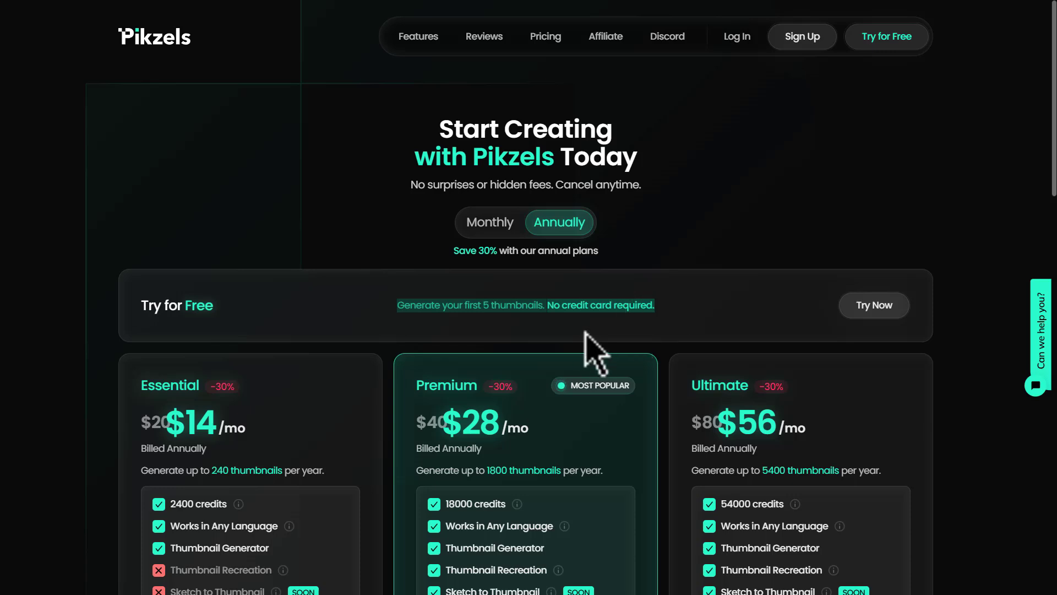
pyautogui.moveTo(307, 452)
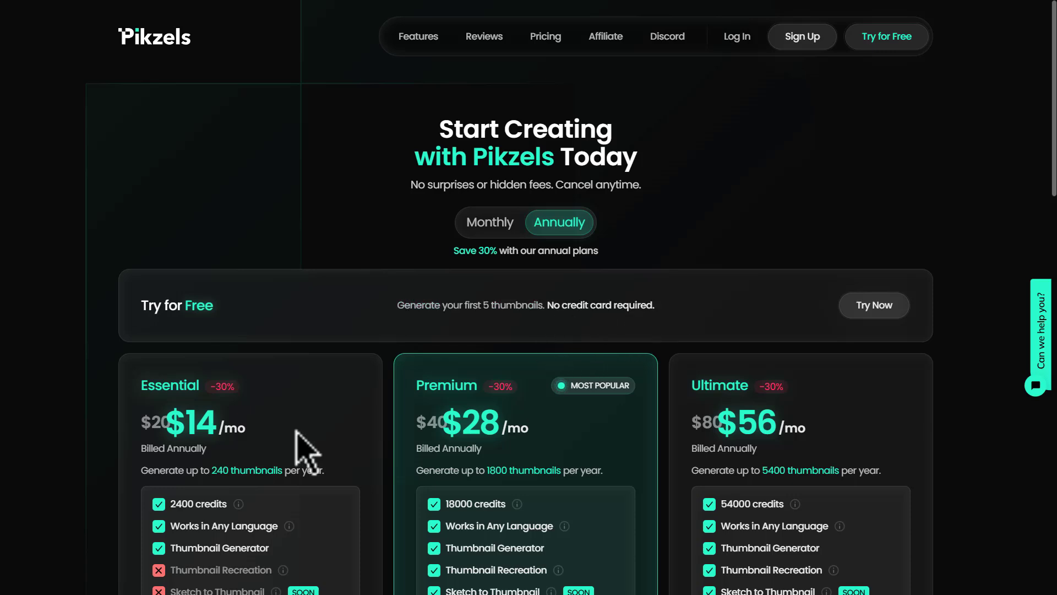
pyautogui.moveTo(219, 470)
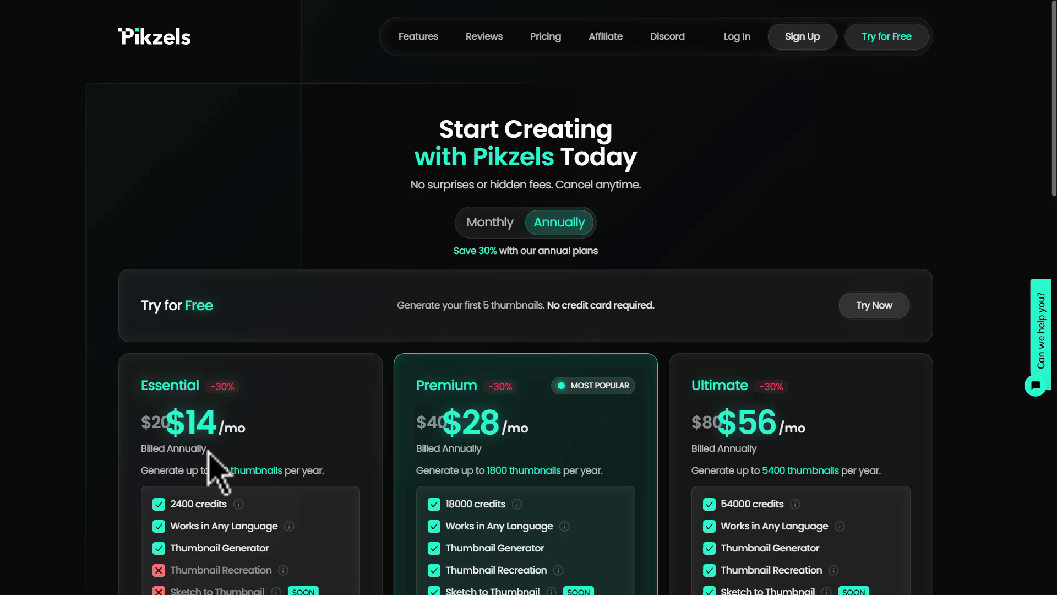
# - Show monthly pricing: Essential $20, Premium $40, Ultimate $80 with their feature lists
pyautogui.click(489, 221)
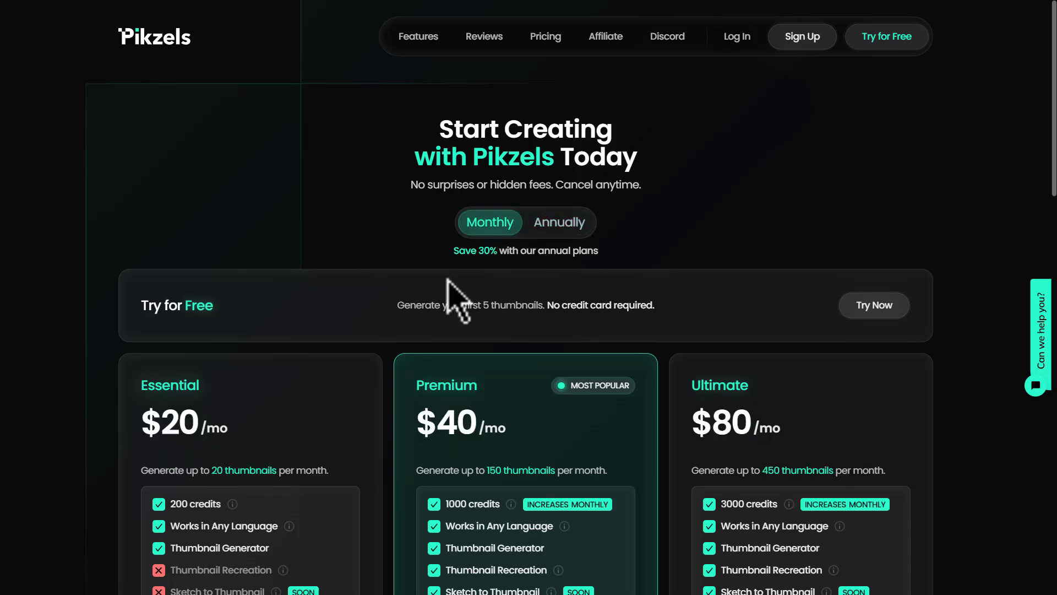
pyautogui.moveTo(241, 465)
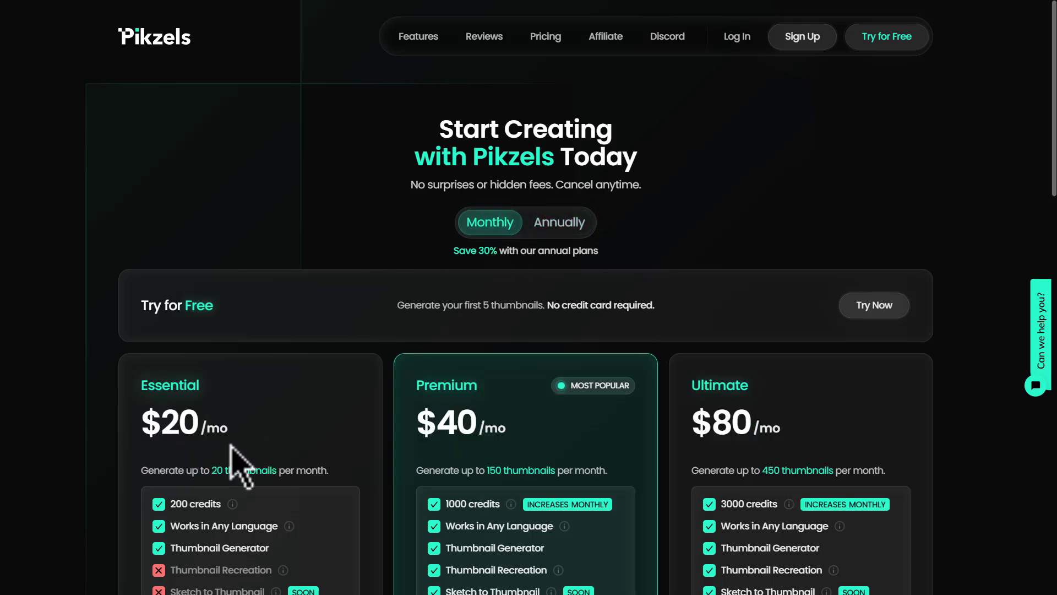
pyautogui.moveTo(503, 469)
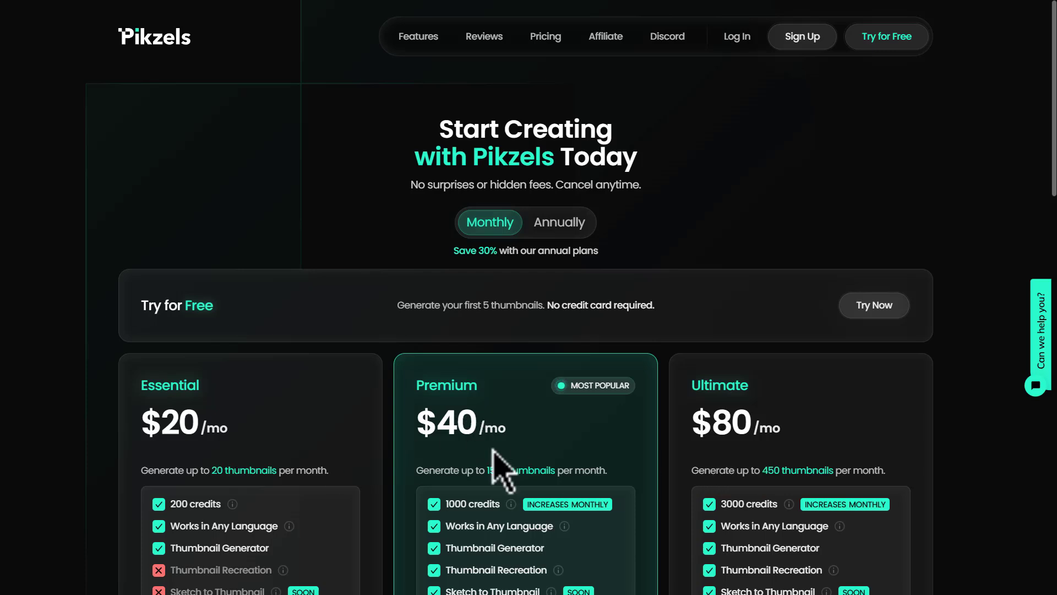
pyautogui.moveTo(174, 422)
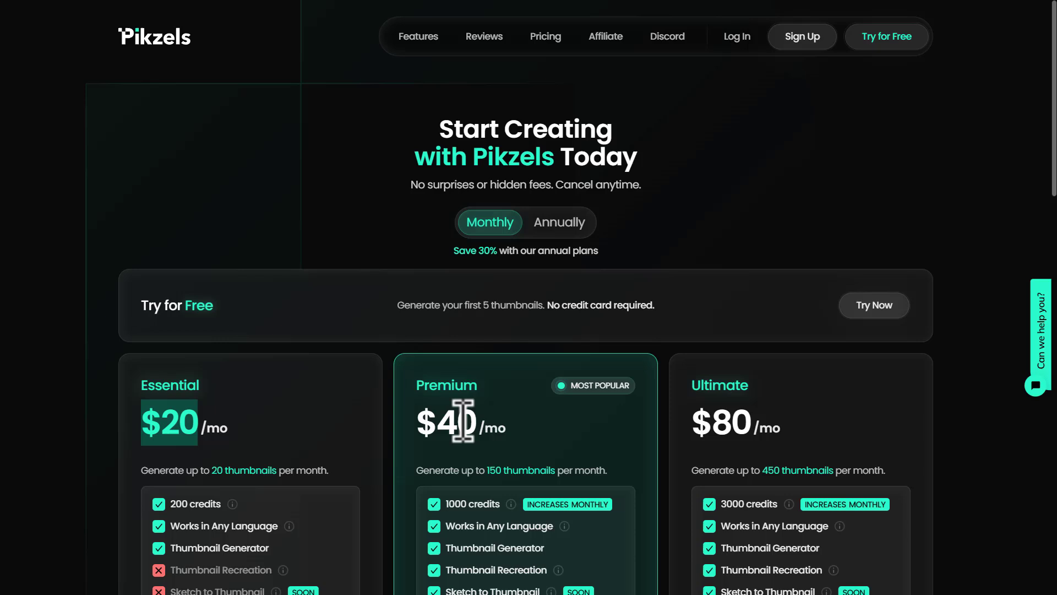
pyautogui.moveTo(731, 423)
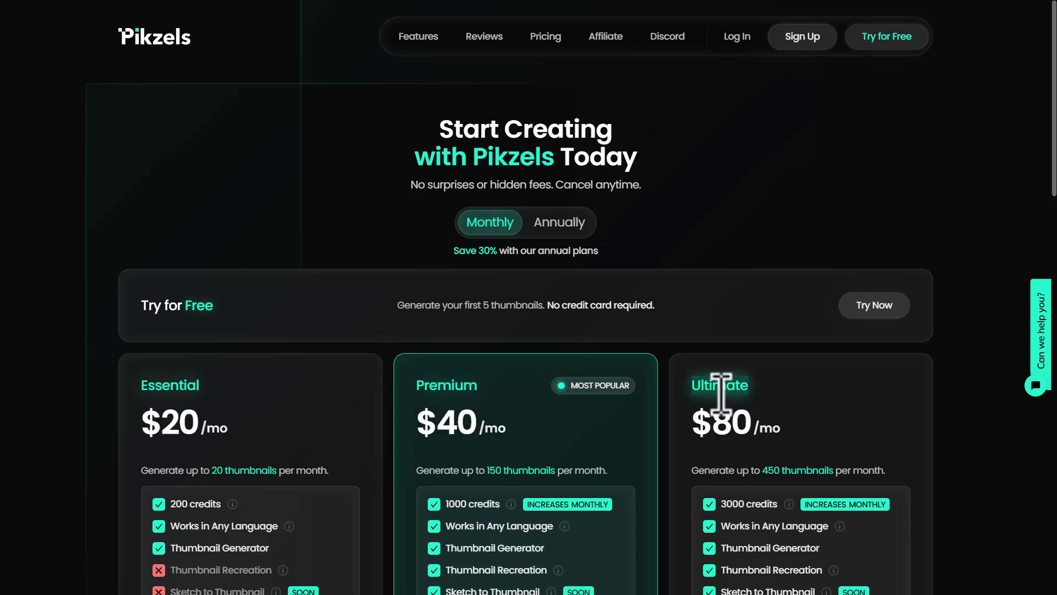
pyautogui.scroll(-3)
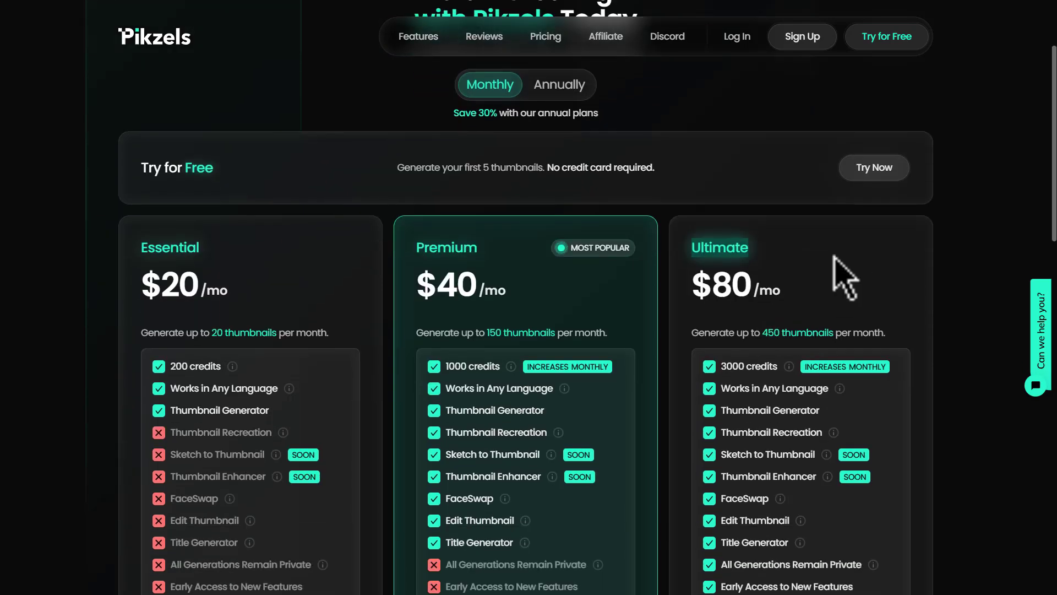
pyautogui.scroll(-3)
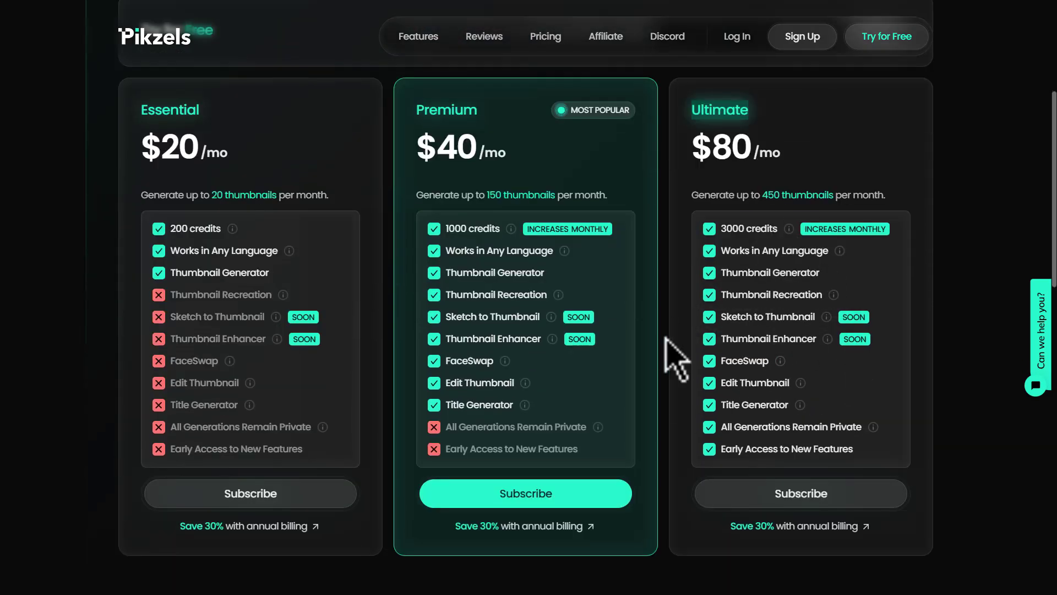
pyautogui.moveTo(762, 388)
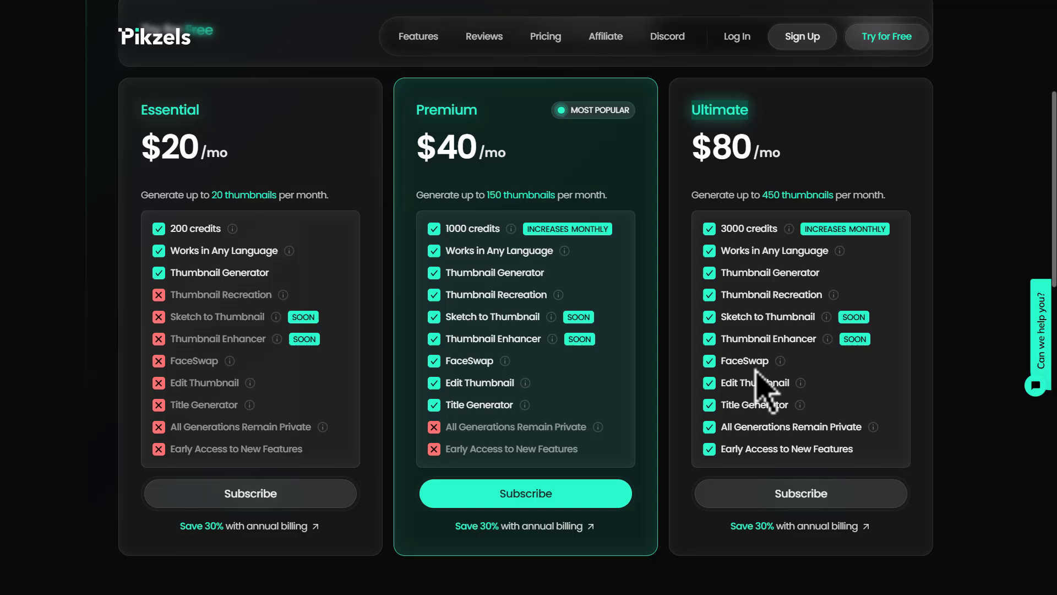
pyautogui.moveTo(762, 263)
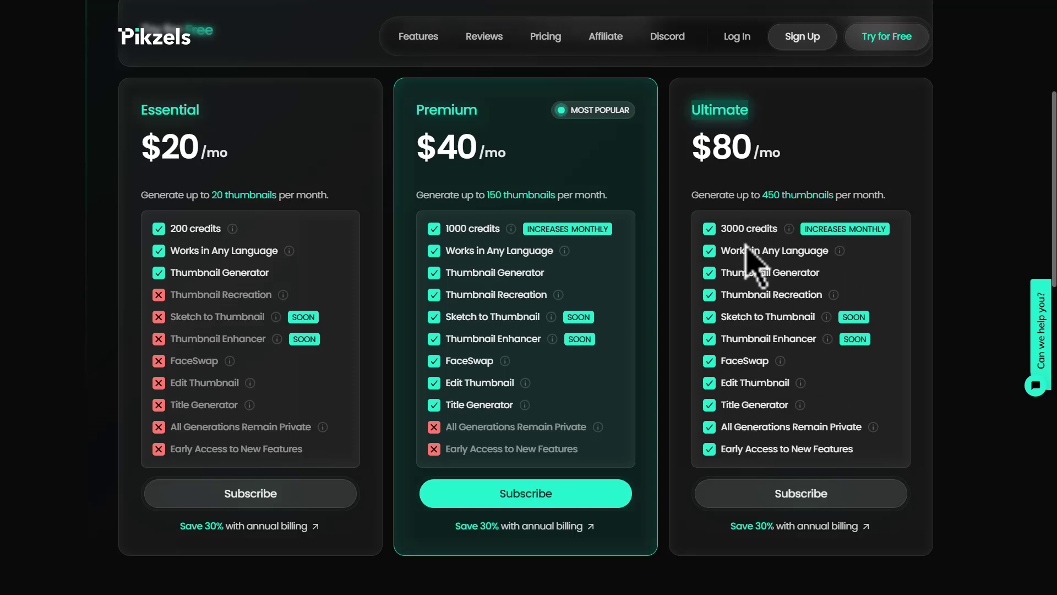